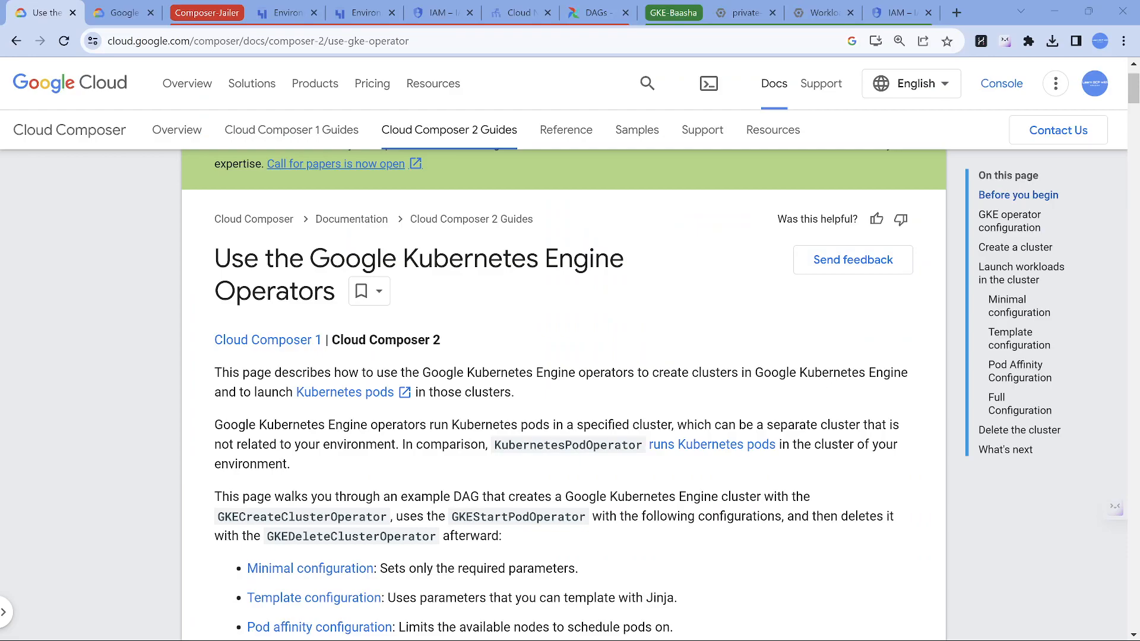
Step: Highlight the GKE operators doc sentence about separate clusters, then view the Jailer-to-Baasha diagram
{"action": "left_click_drag", "start_coordinate": [215, 425], "coordinate": [289, 464]}
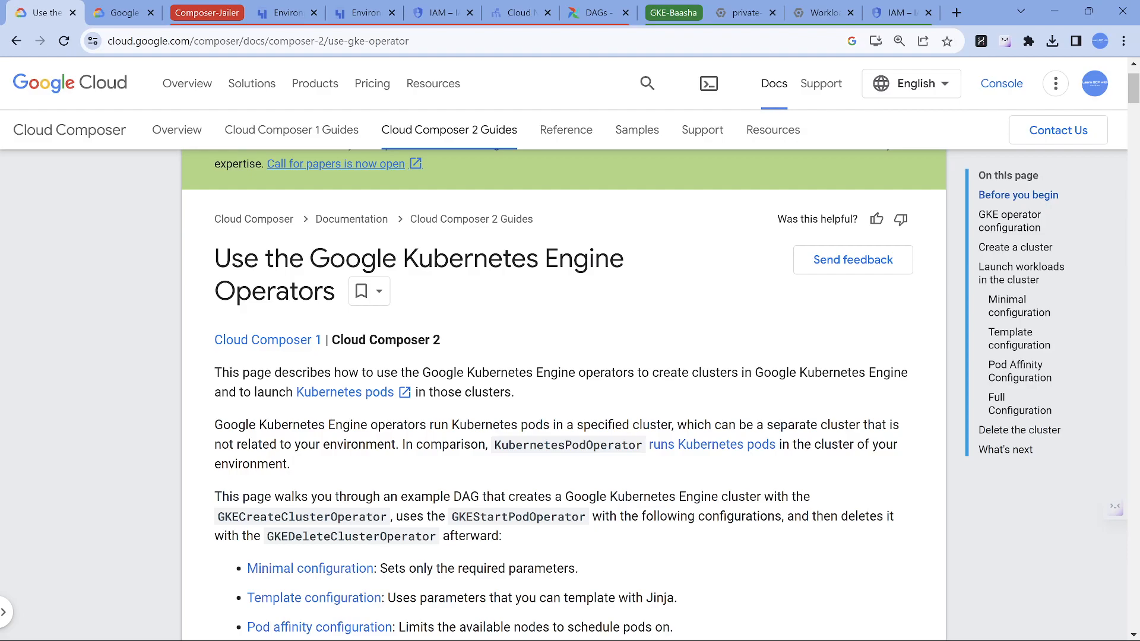
{"action": "left_click_drag", "start_coordinate": [537, 424], "coordinate": [774, 424]}
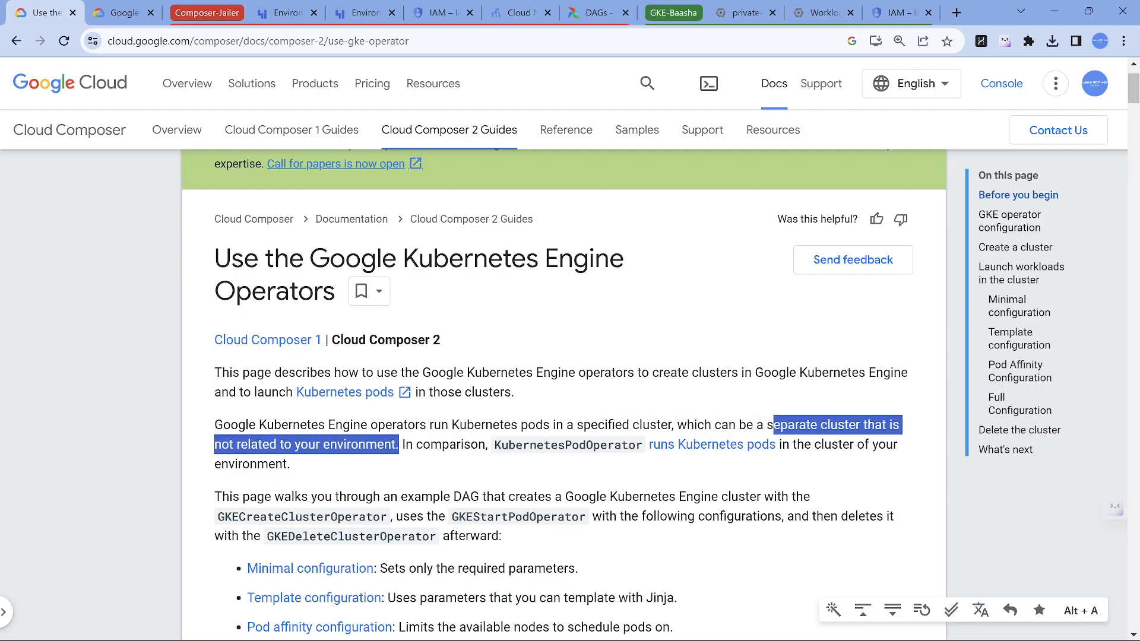
{"action": "left_click", "coordinate": [494, 481]}
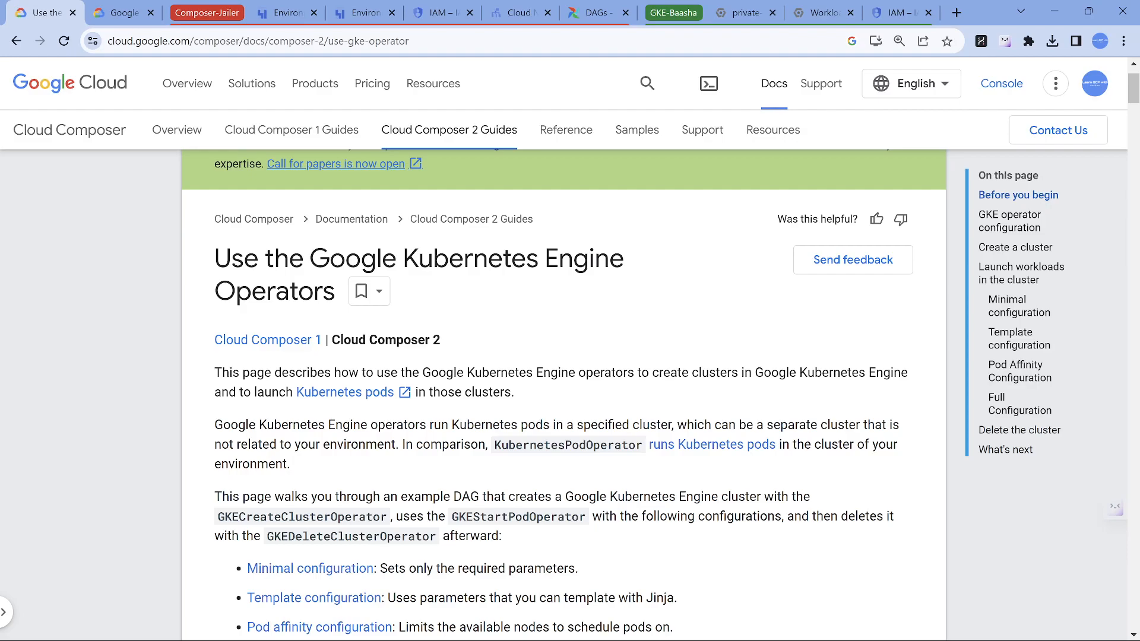
{"action": "left_click", "coordinate": [121, 12]}
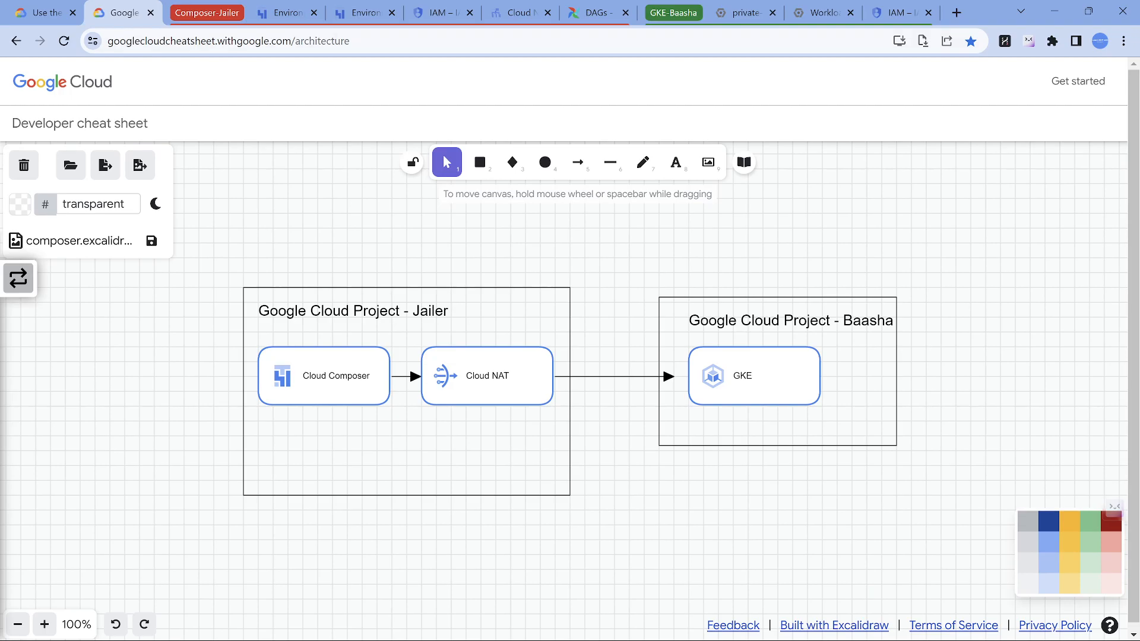
Step: Switch from the diagram to the Jailer project's Composer environments list
{"action": "left_click", "coordinate": [289, 13]}
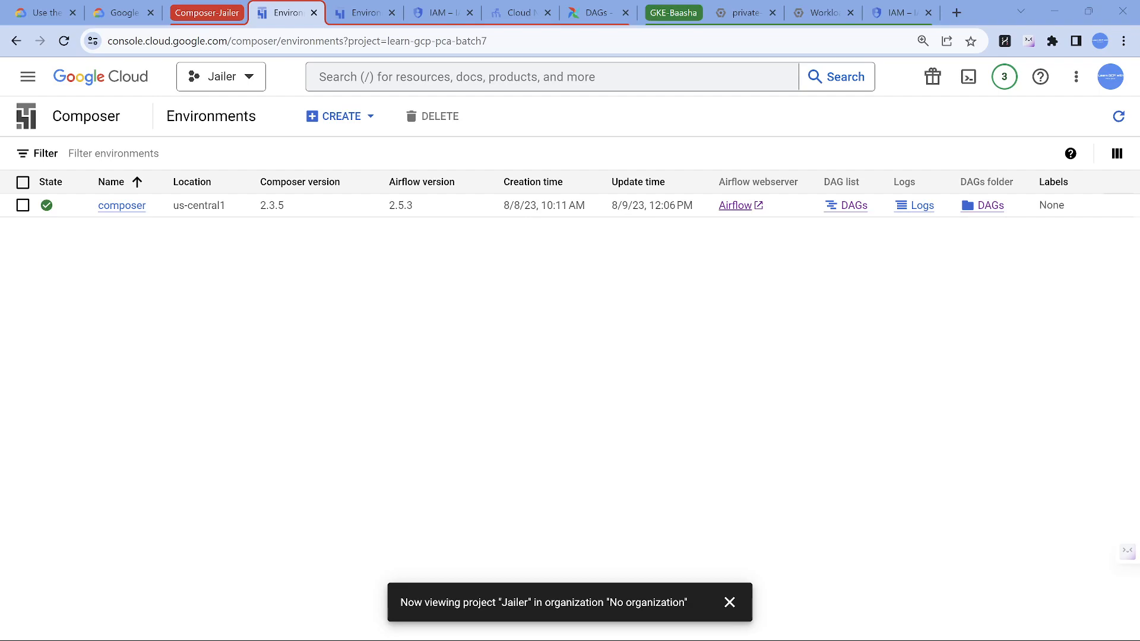
Step: Inspect the composer environment's service account, its IAM permissions and Airflow version 2.5
{"action": "left_click", "coordinate": [121, 206]}
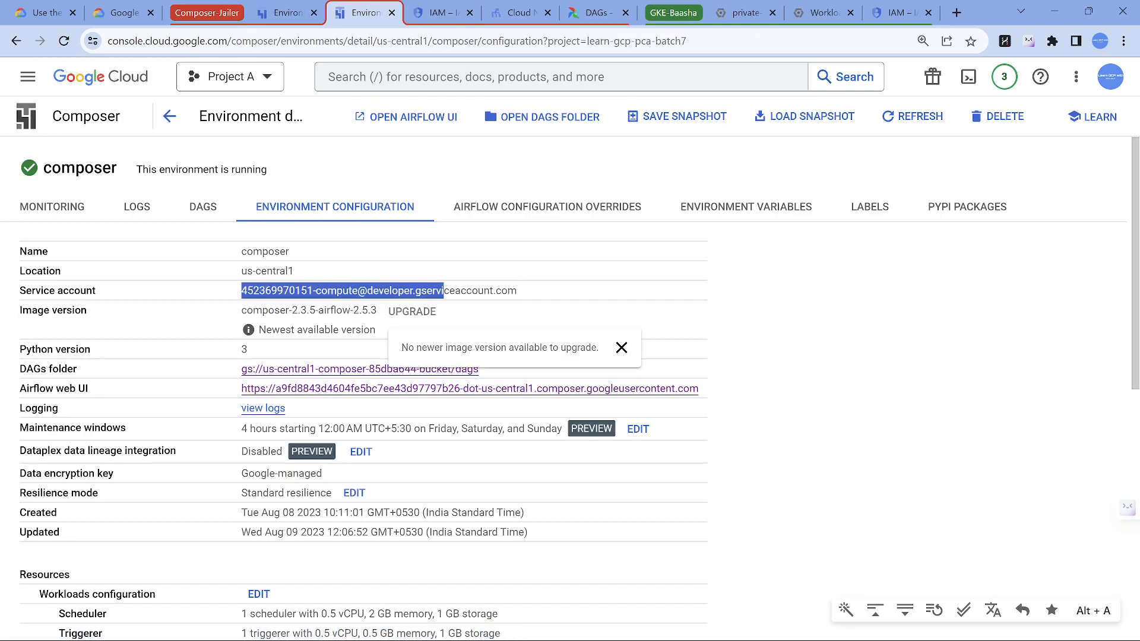
{"action": "left_click", "coordinate": [622, 347]}
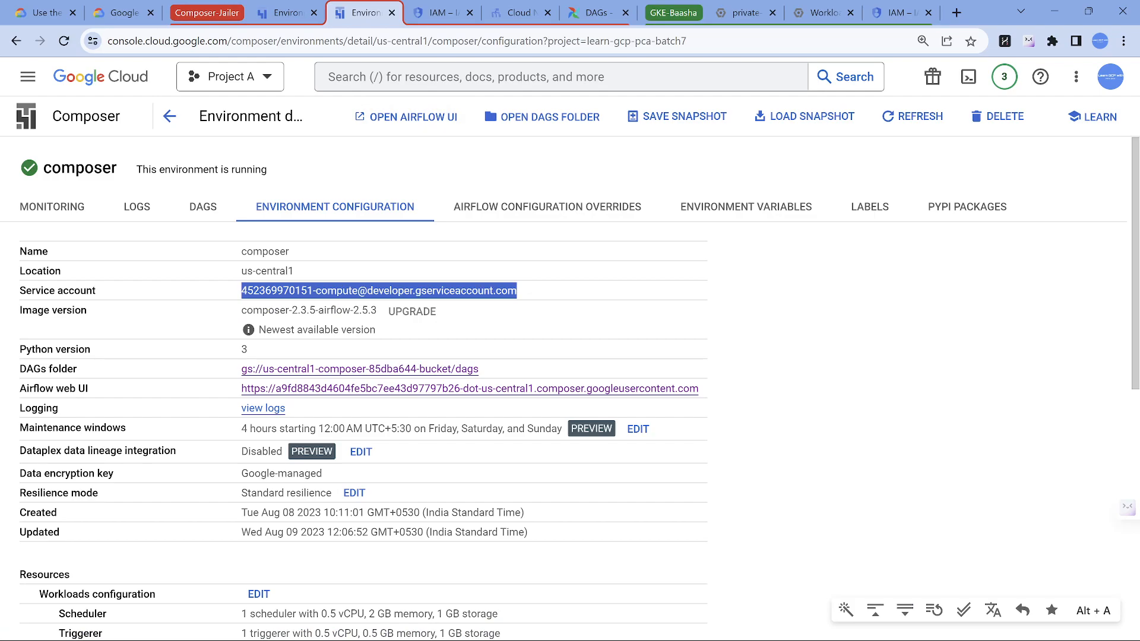
{"action": "left_click", "coordinate": [440, 13]}
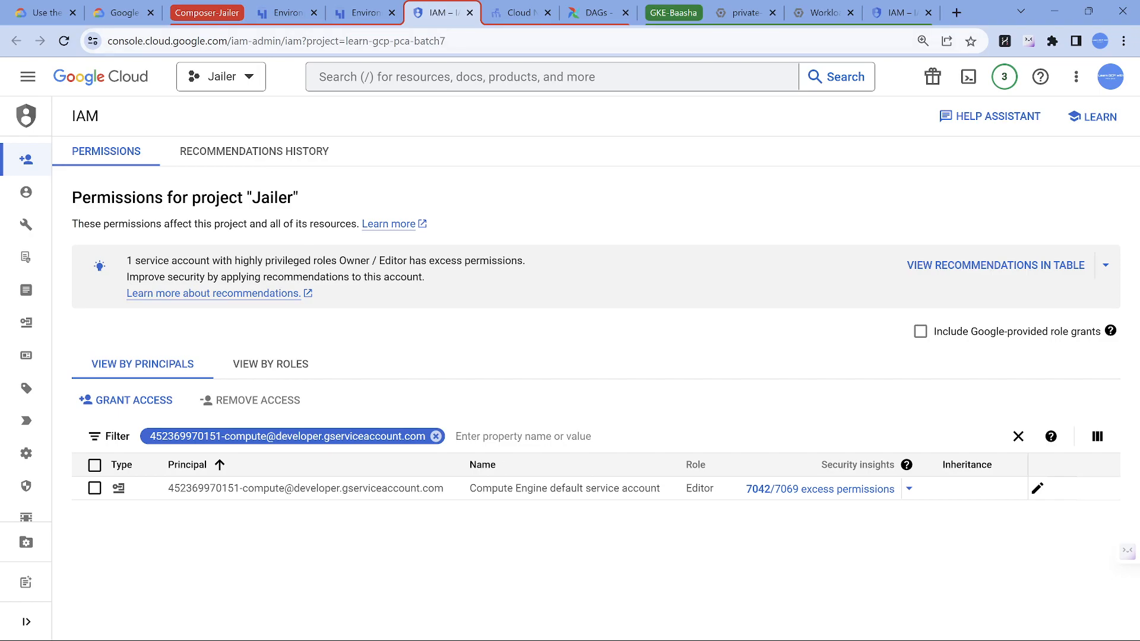
{"action": "left_click", "coordinate": [287, 12]}
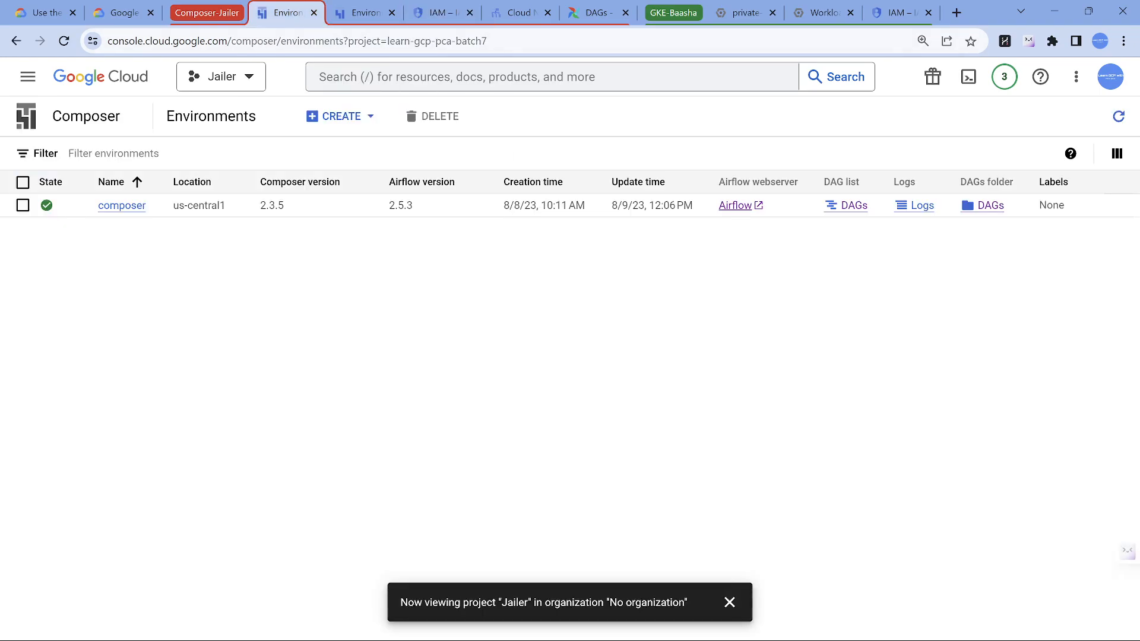
{"action": "mouse_move", "coordinate": [192, 181]}
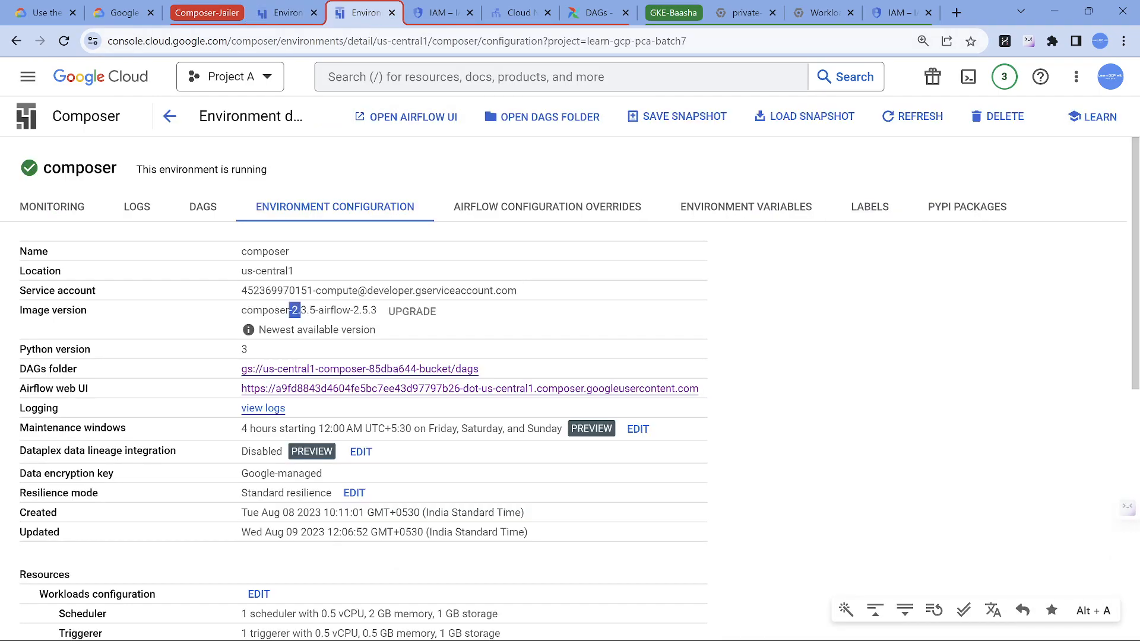
{"action": "left_click_drag", "start_coordinate": [292, 311], "coordinate": [316, 311]}
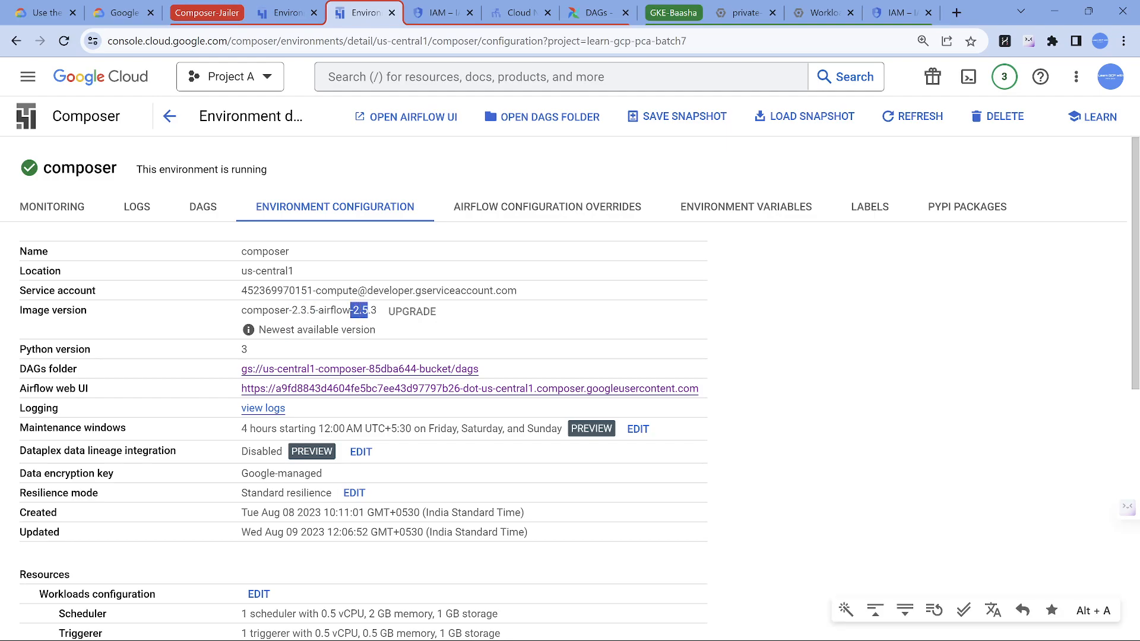
{"action": "mouse_move", "coordinate": [28, 77]}
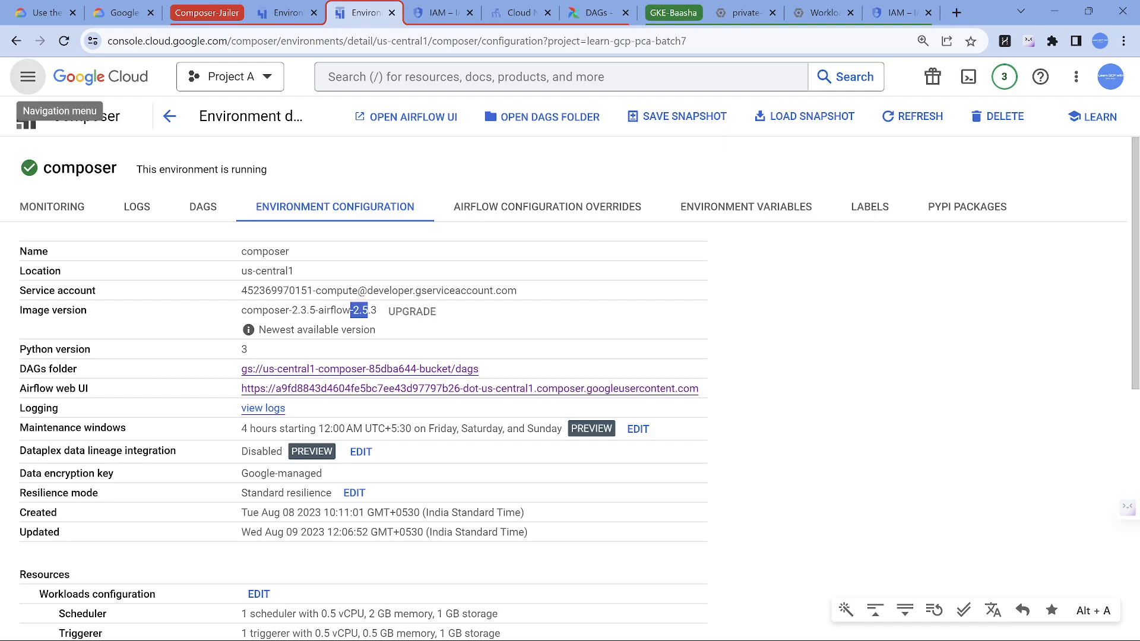
Step: Go to Kubernetes Engine and the Baasha project's private-cluster-with-public-endpoint
{"action": "left_click", "coordinate": [27, 76]}
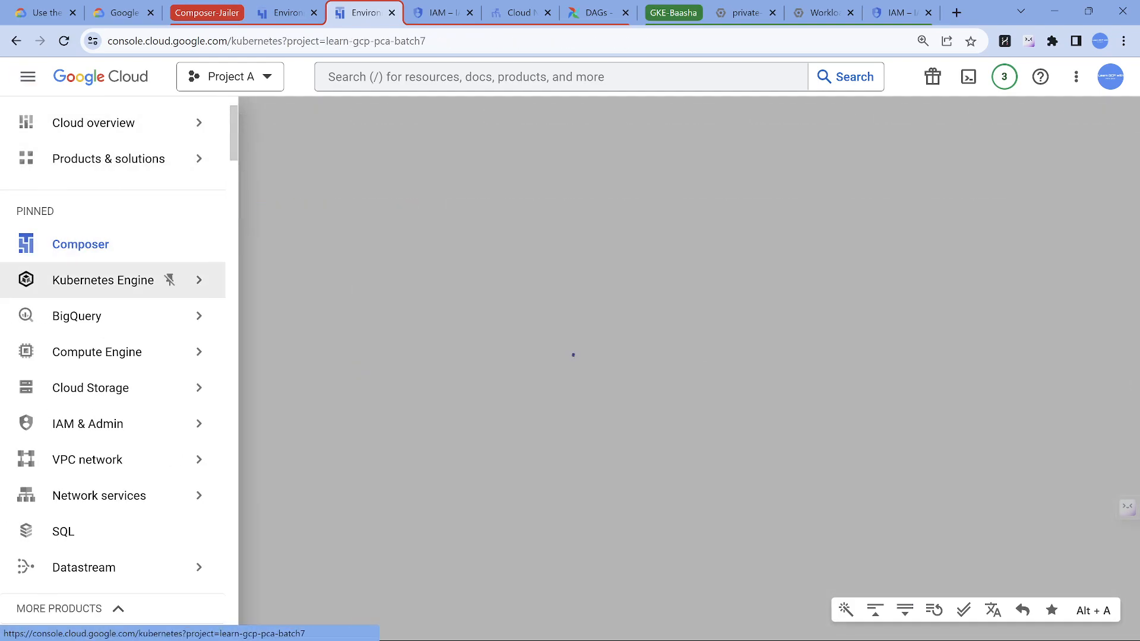
{"action": "left_click", "coordinate": [103, 281]}
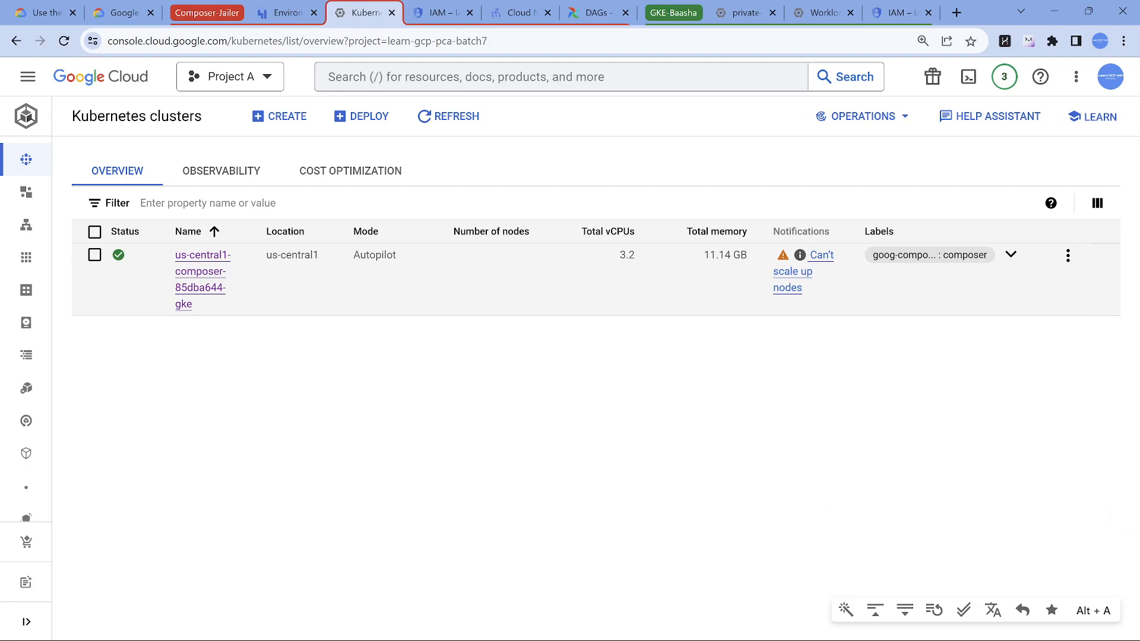
{"action": "left_click", "coordinate": [744, 12]}
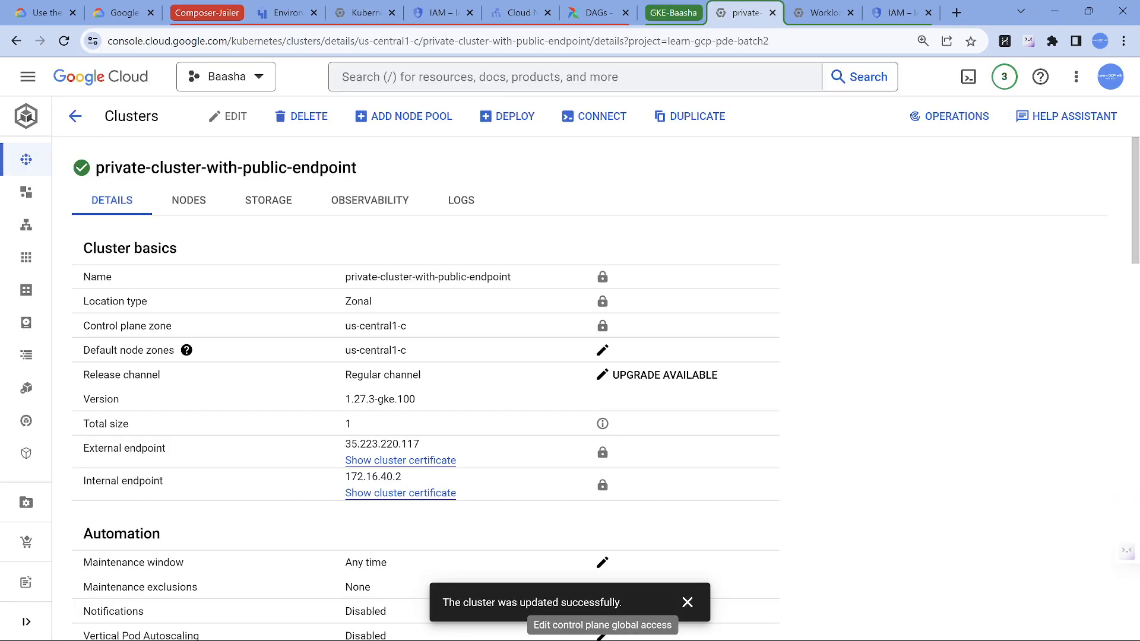
Step: Review private-cluster-with-public-endpoint's networking and external endpoint, then return to the diagram
{"action": "left_click", "coordinate": [26, 76]}
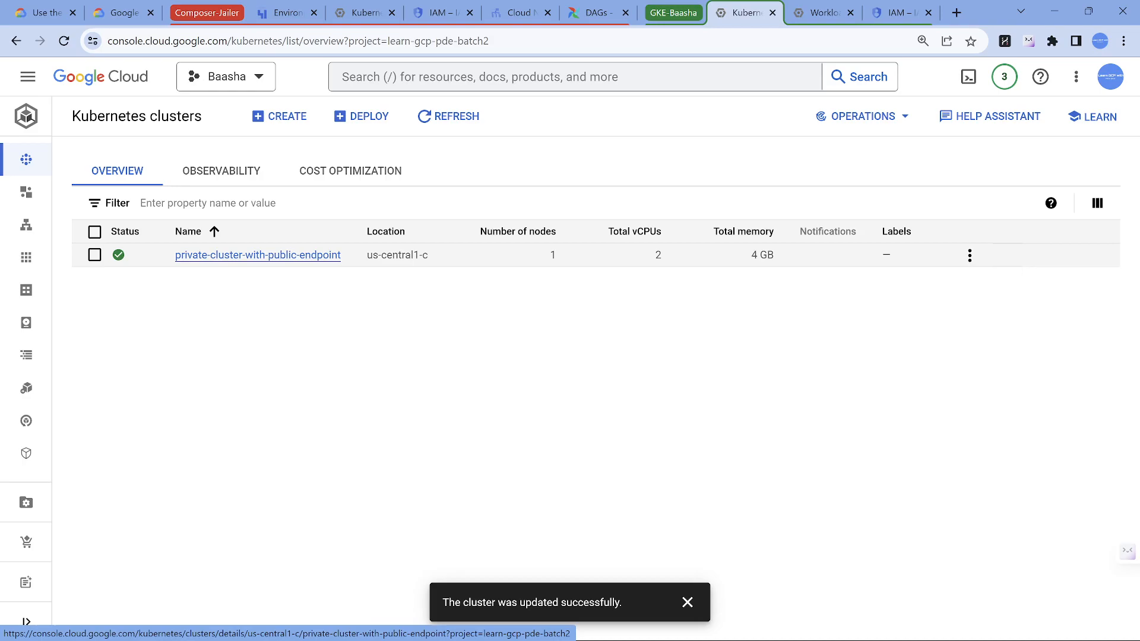
{"action": "left_click", "coordinate": [258, 256]}
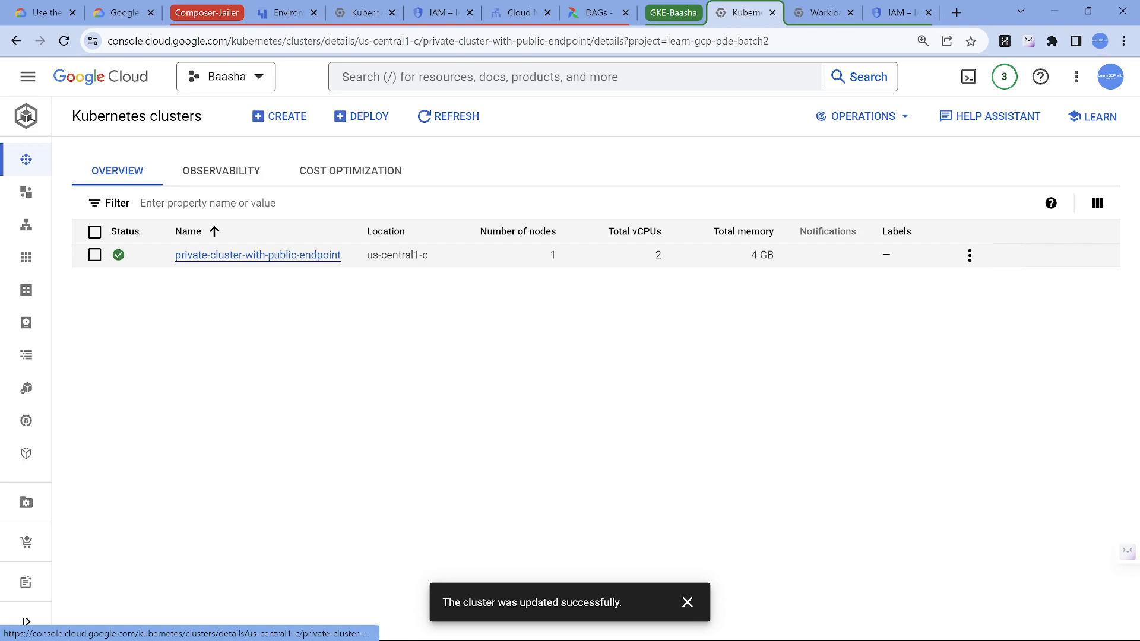
{"action": "left_click", "coordinate": [257, 256]}
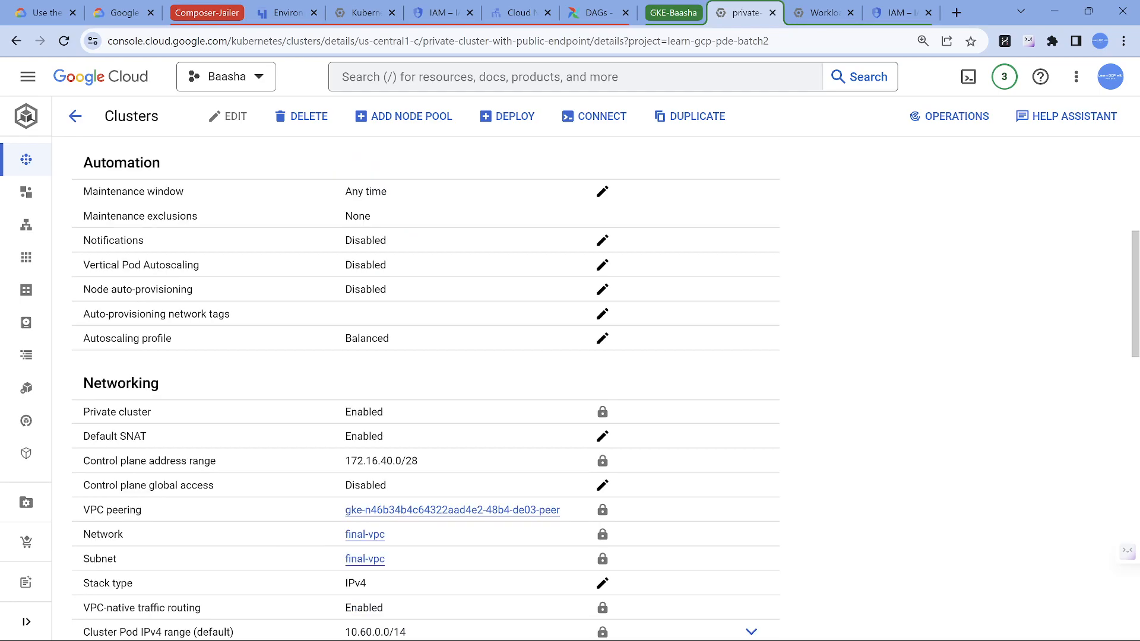
{"action": "double_click", "coordinate": [364, 413]}
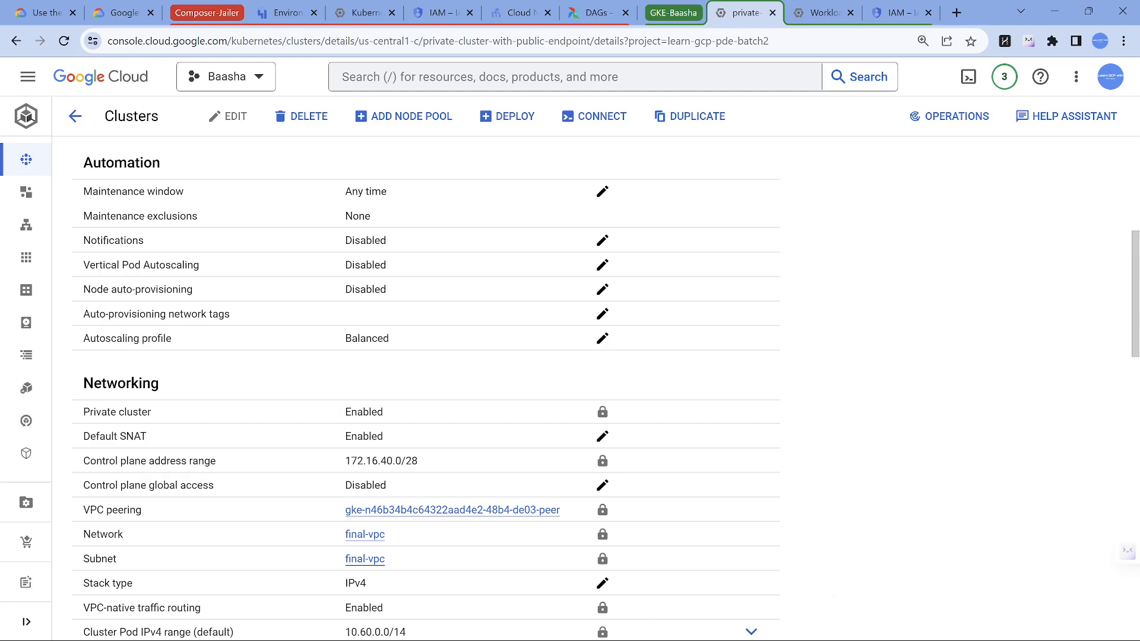
{"action": "double_click", "coordinate": [364, 412]}
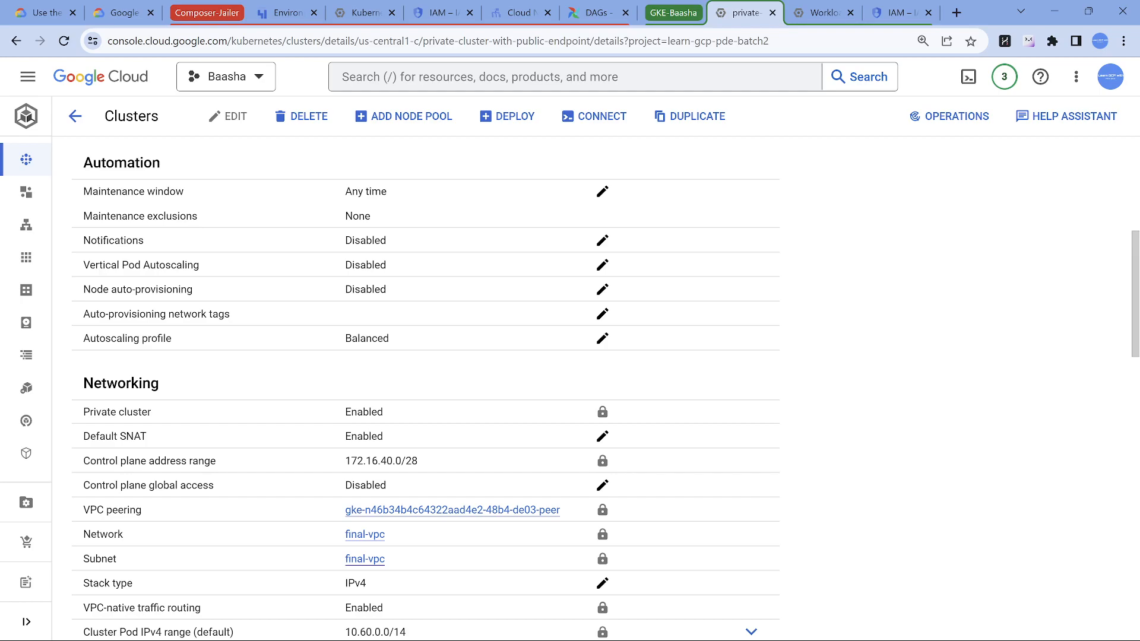
{"action": "scroll", "scroll_direction": "up", "scroll_amount": 3}
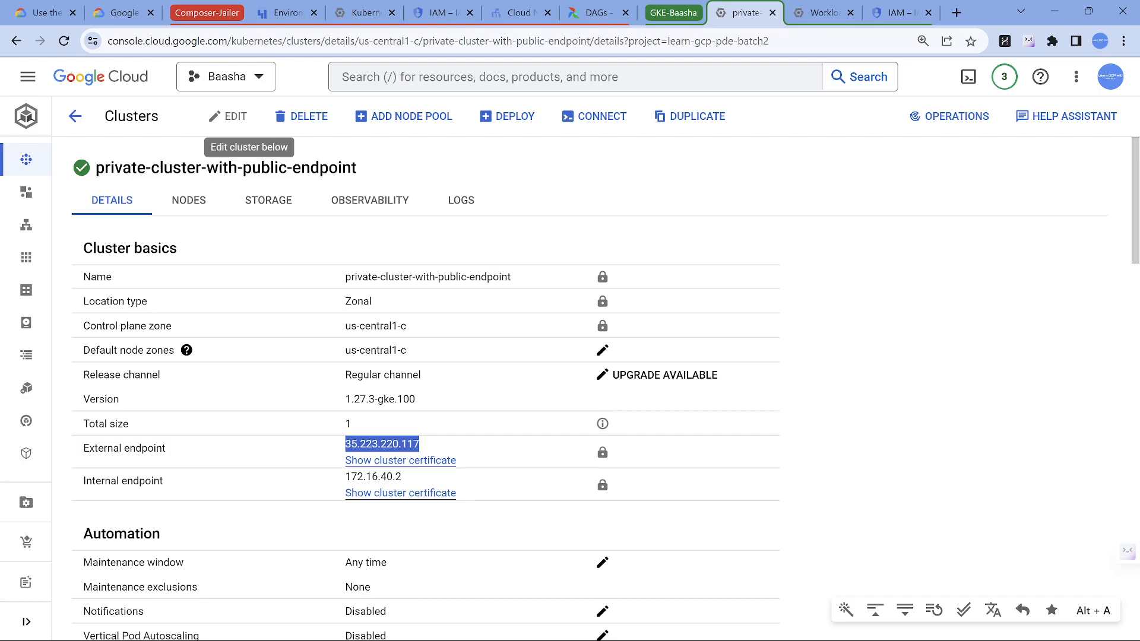
{"action": "left_click", "coordinate": [119, 12]}
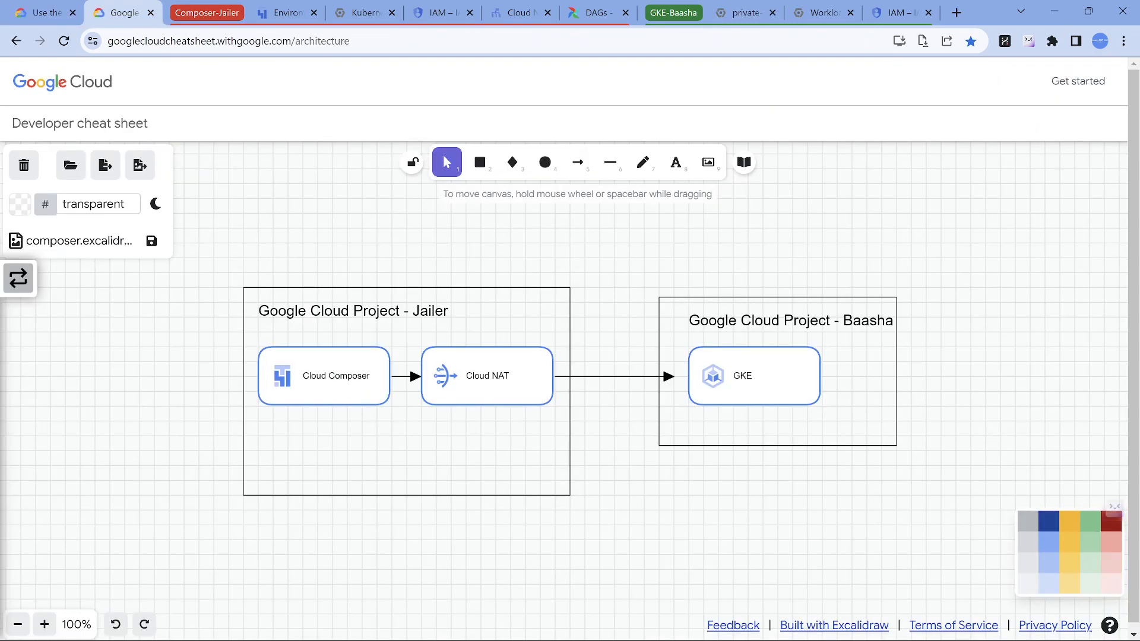
Step: Verify composer is a private environment and Jailer's Cloud NAT gateway is running
{"action": "left_click", "coordinate": [286, 13]}
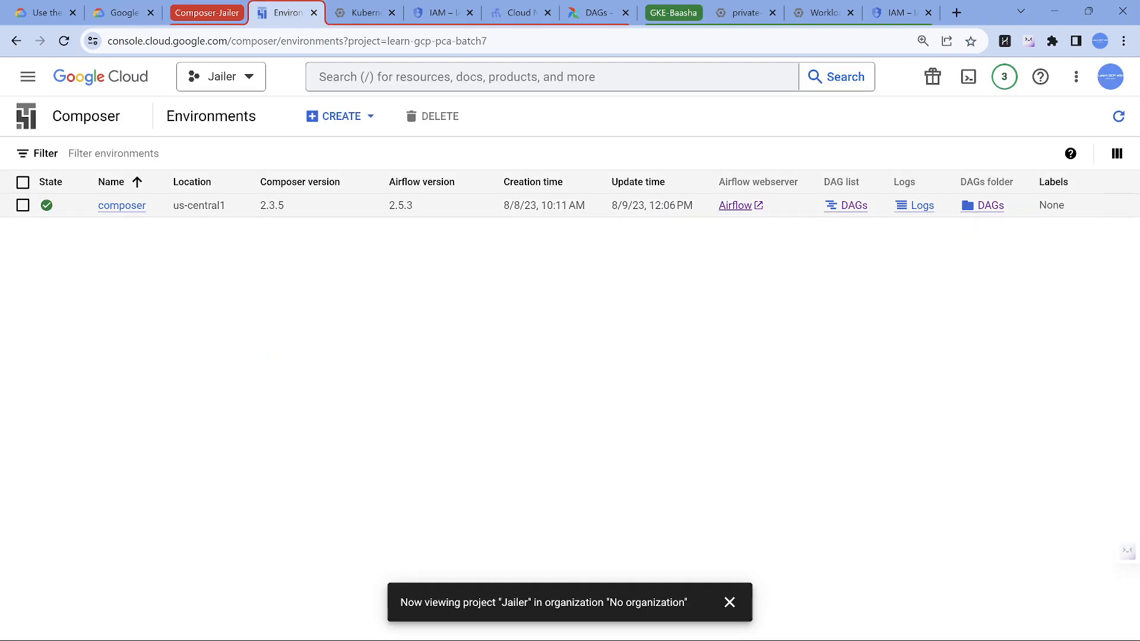
{"action": "left_click", "coordinate": [121, 205]}
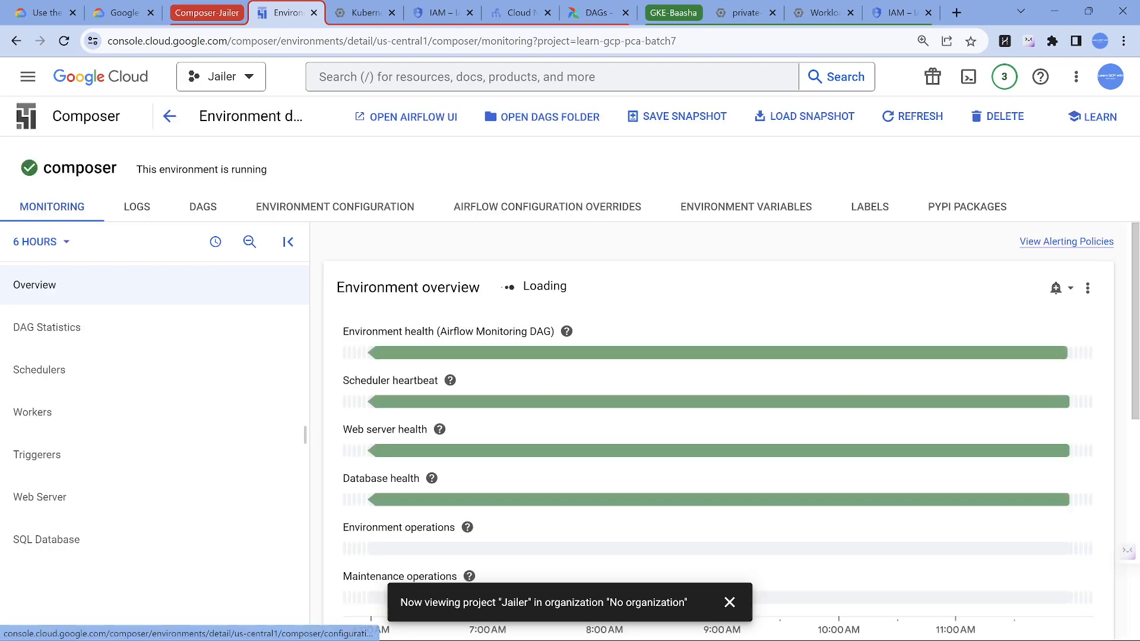
{"action": "left_click", "coordinate": [335, 207]}
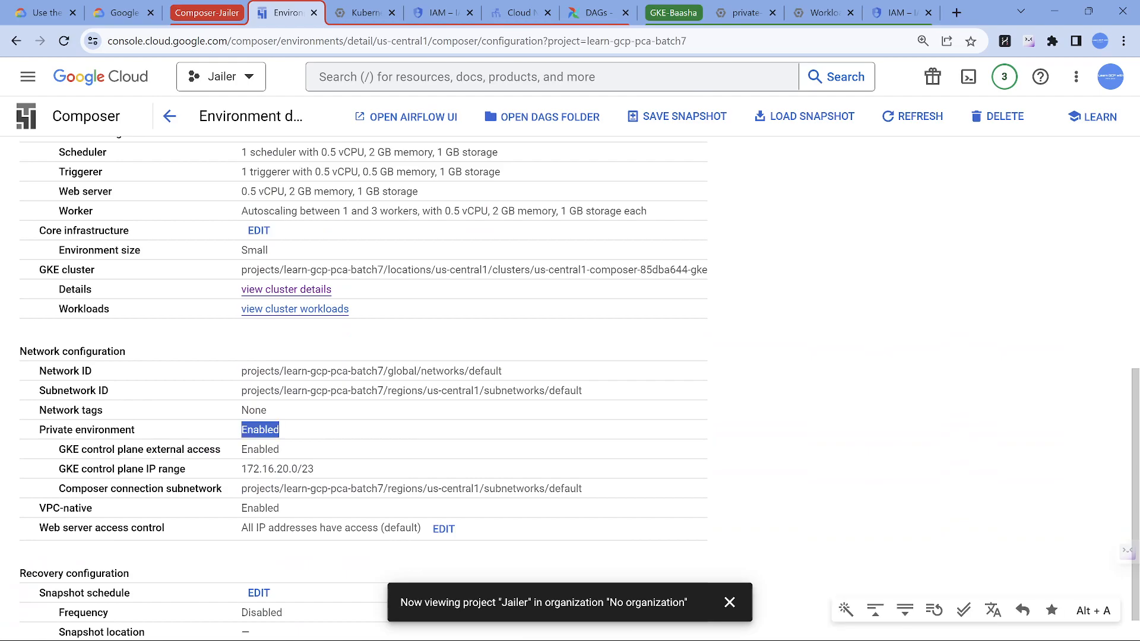
{"action": "left_click", "coordinate": [119, 12]}
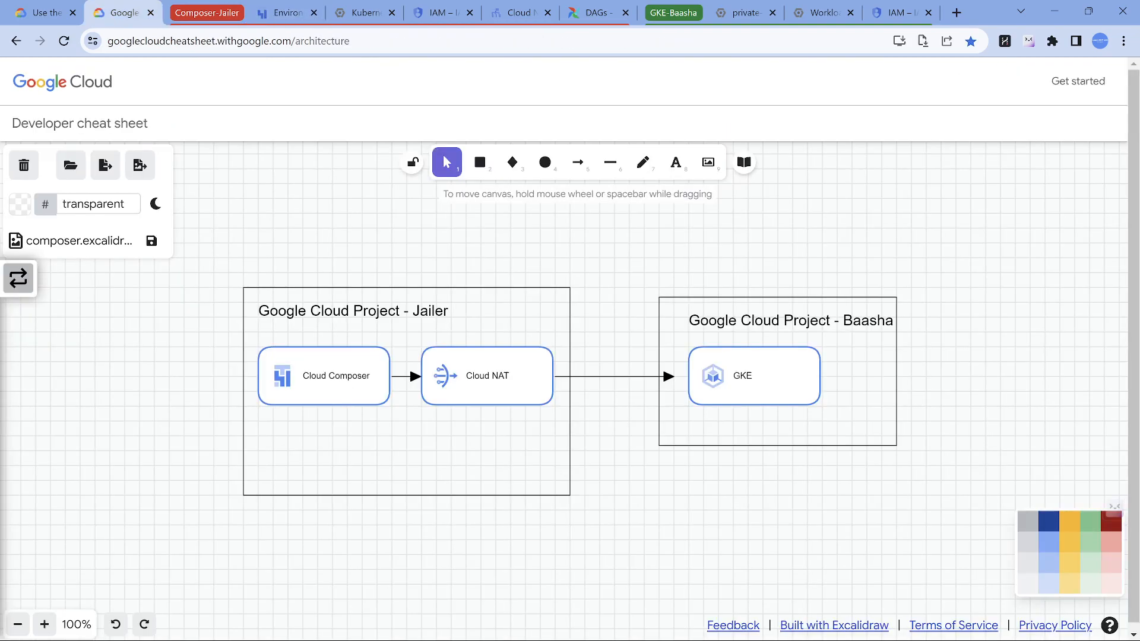
{"action": "left_click", "coordinate": [517, 13]}
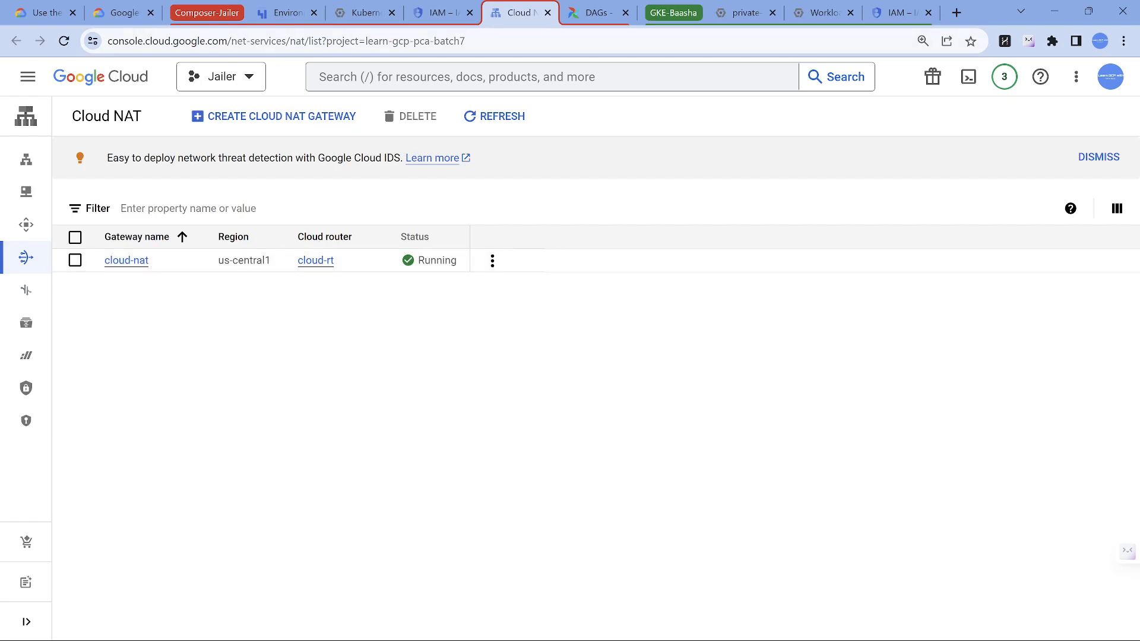
{"action": "left_click", "coordinate": [287, 12]}
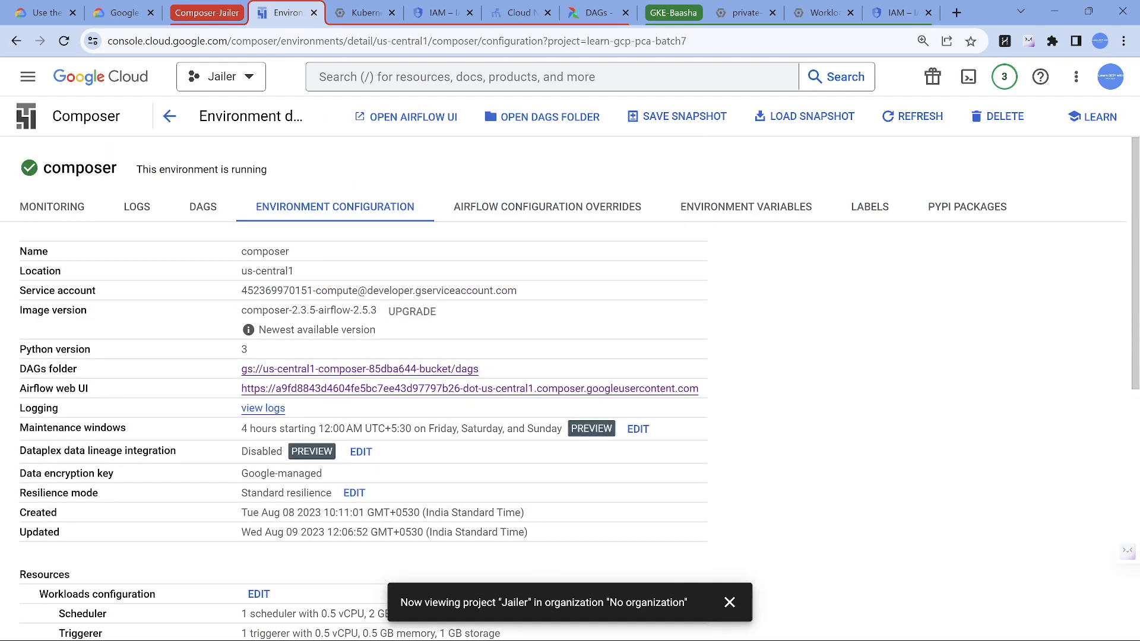
{"action": "left_click", "coordinate": [123, 13]}
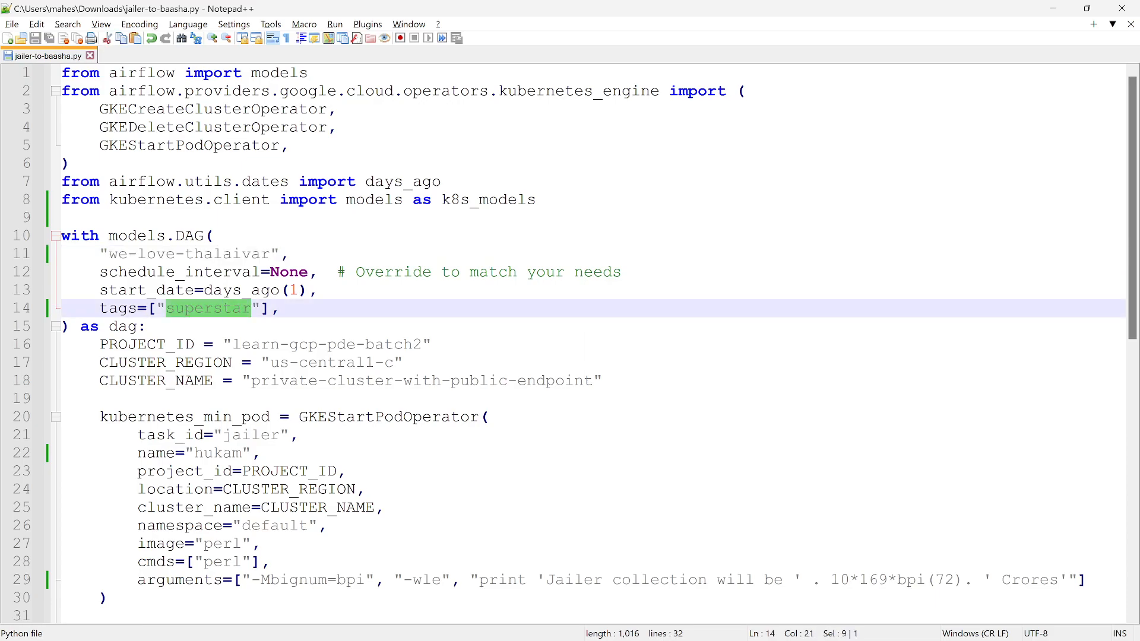
Step: Walk through the GKEStartPodOperator task in jailer-to-baasha.py that runs a perl pod
{"action": "double_click", "coordinate": [250, 435]}
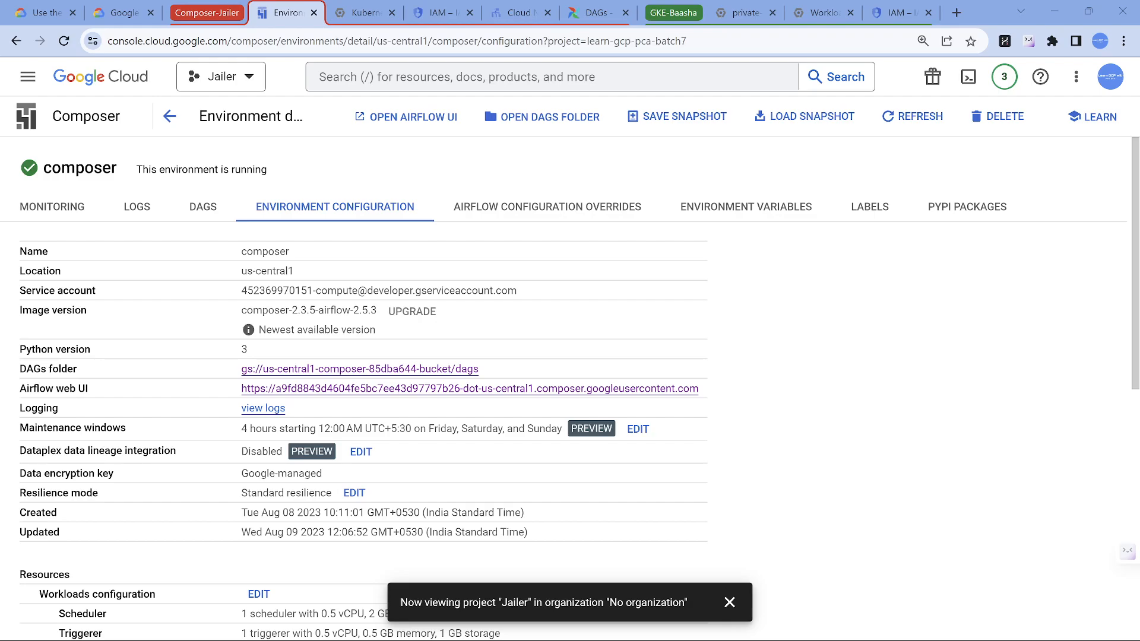
Step: Launch the composer environment's Airflow UI listing the we-love-thalaivar DAG
{"action": "left_click", "coordinate": [358, 368]}
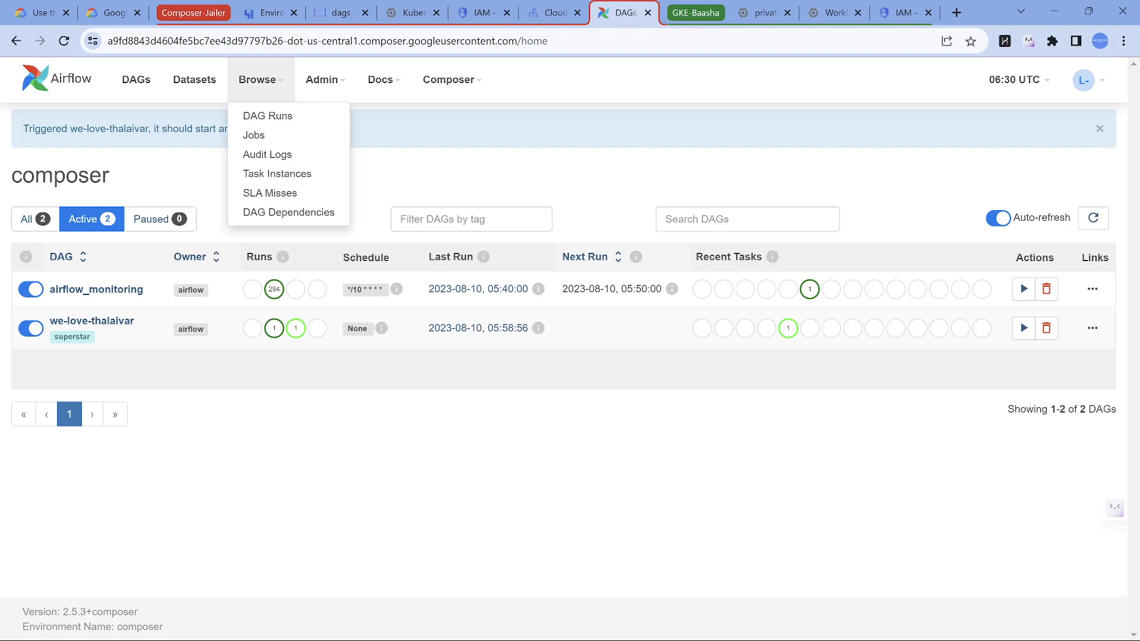
Step: Dismiss the trigger notice, refresh to see we-love-thalaivar succeed, then view the Baasha cluster
{"action": "left_click", "coordinate": [1100, 129]}
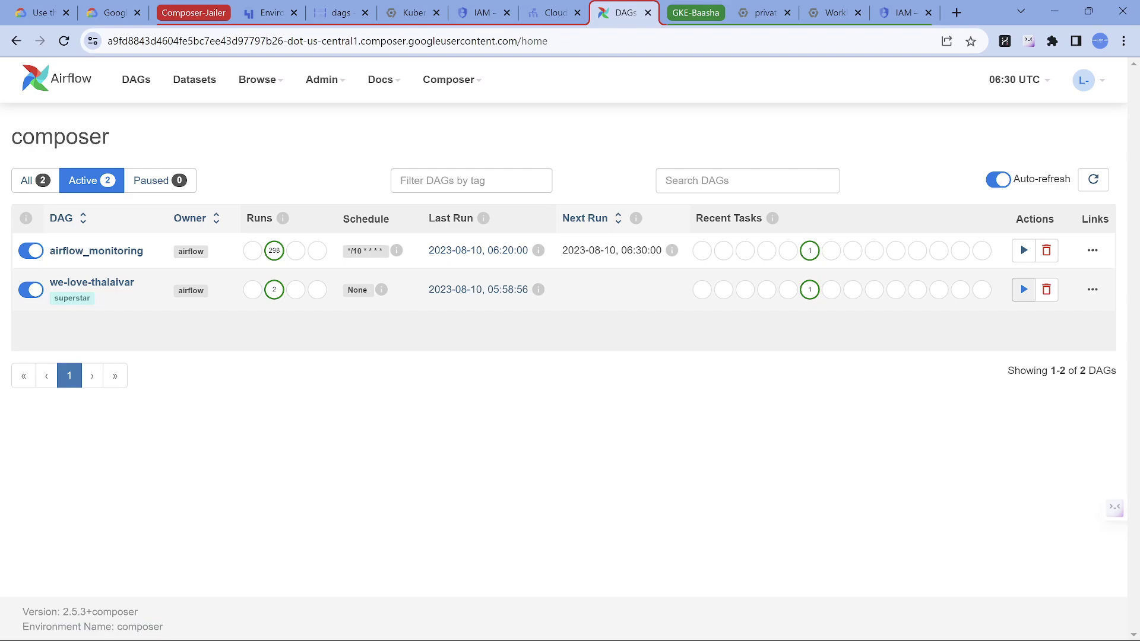
{"action": "left_click", "coordinate": [1000, 179]}
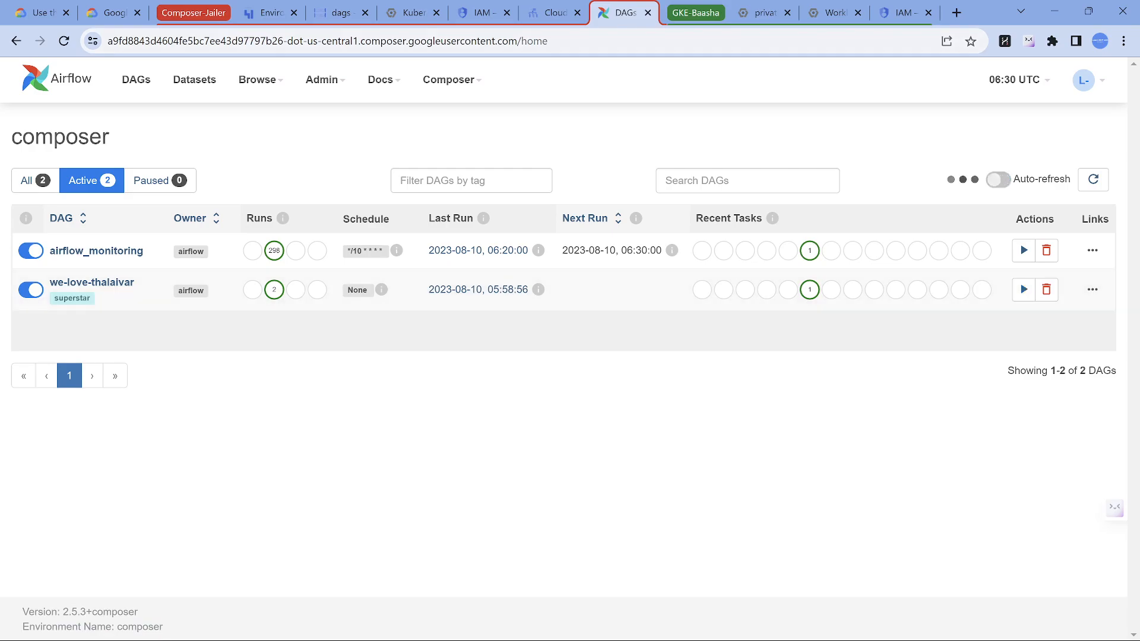
{"action": "left_click", "coordinate": [760, 11]}
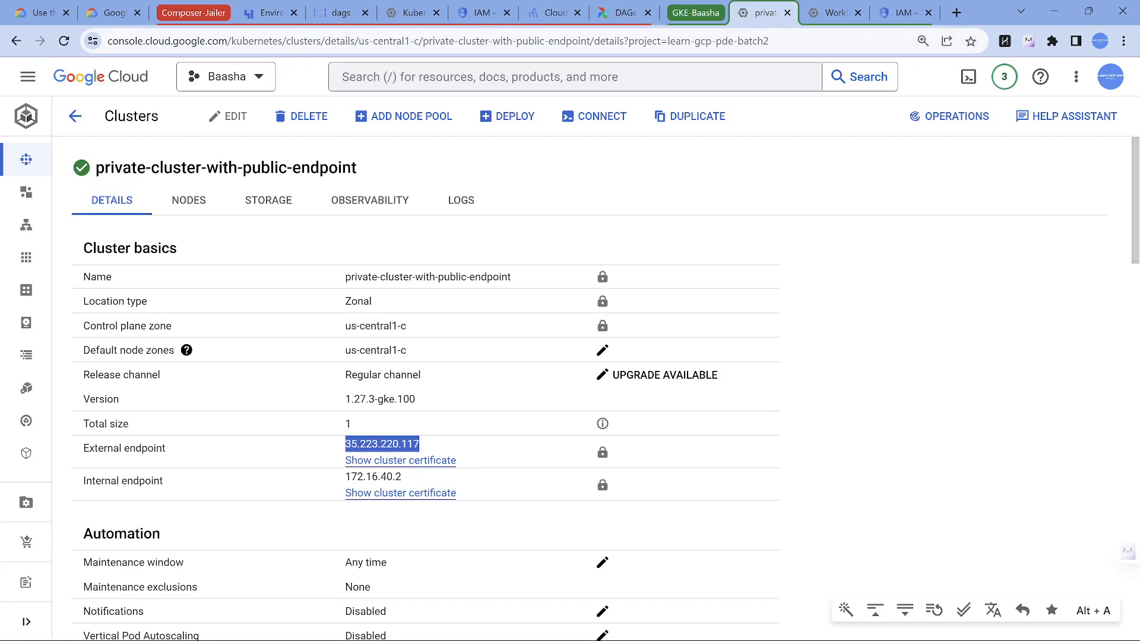
Step: Delete both succeeded hukam pods from the Baasha cluster's workloads, then return to Airflow
{"action": "left_click", "coordinate": [832, 12]}
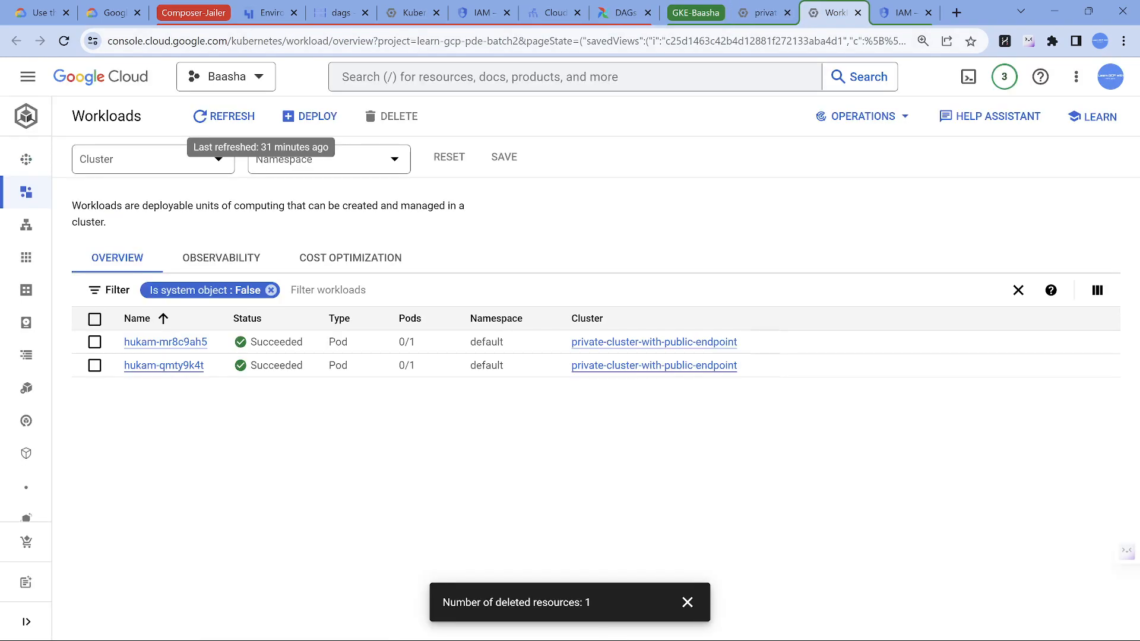
{"action": "mouse_move", "coordinate": [94, 319]}
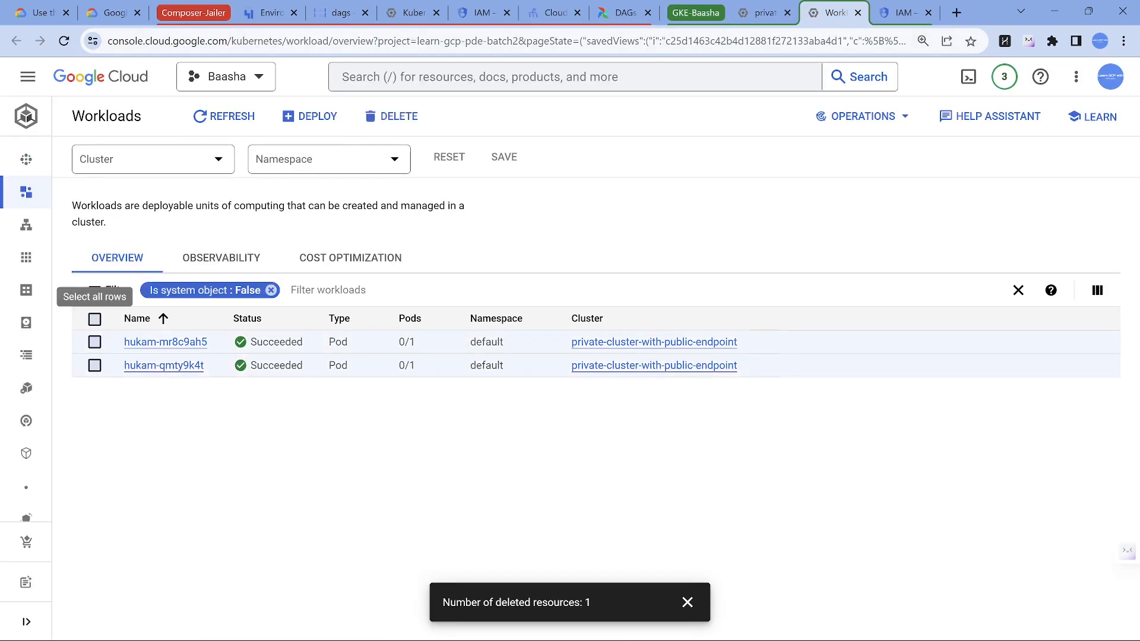
{"action": "left_click", "coordinate": [399, 116]}
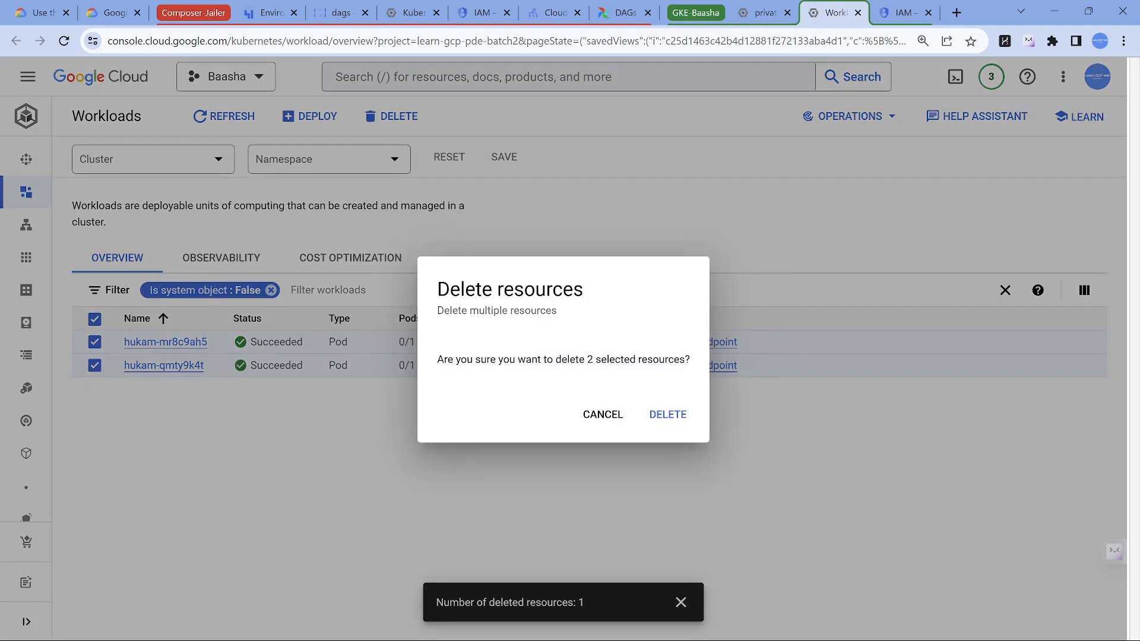
{"action": "left_click", "coordinate": [668, 415]}
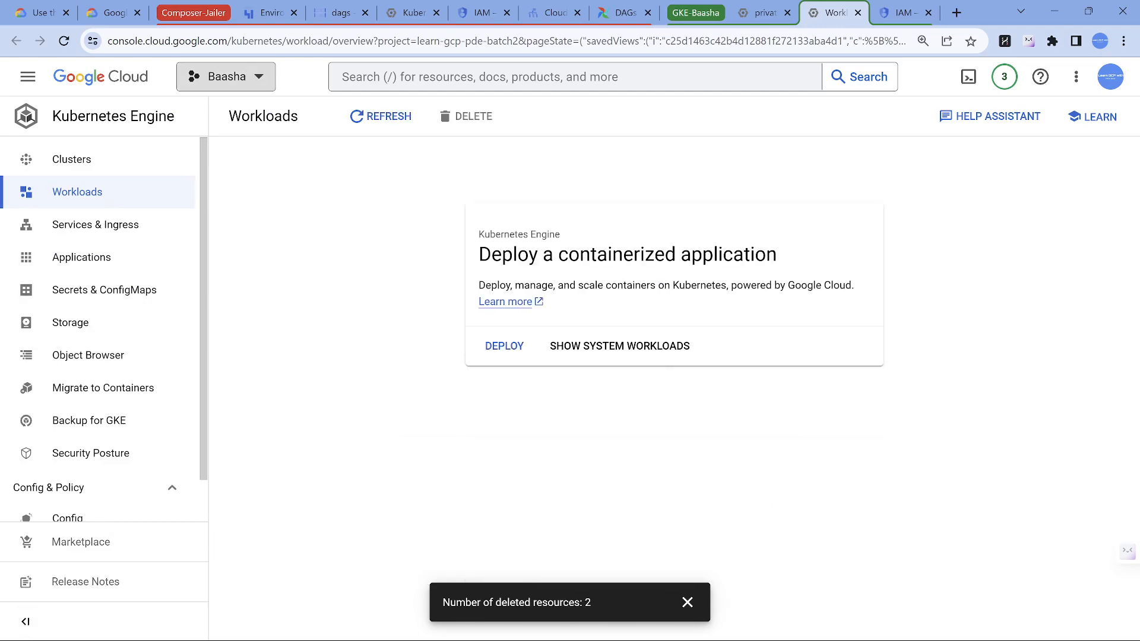
{"action": "mouse_move", "coordinate": [71, 159]}
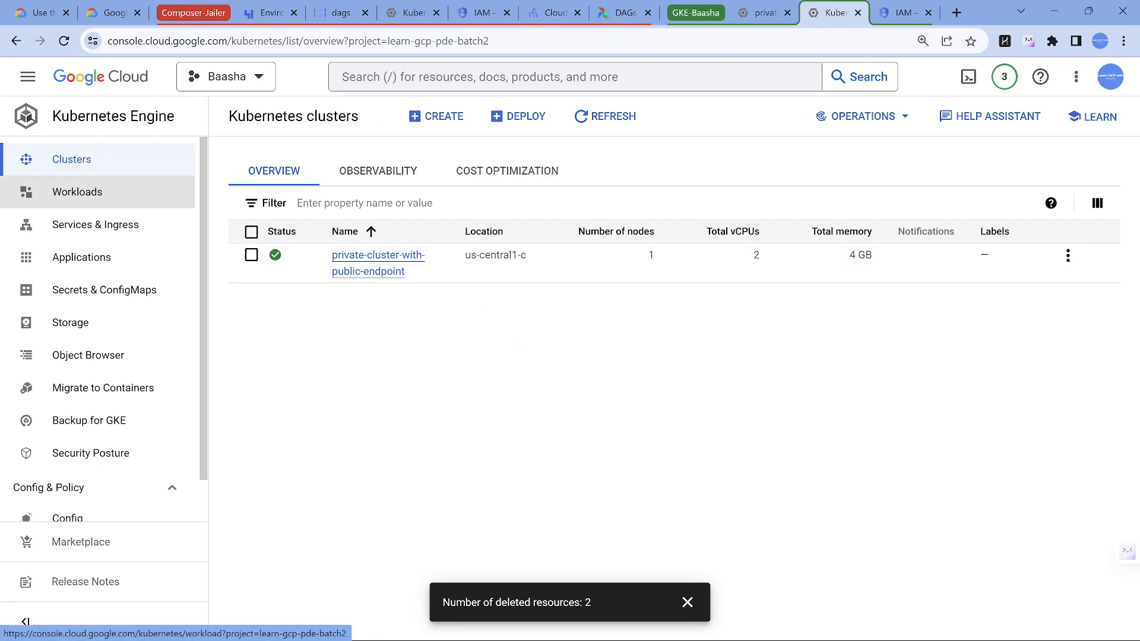
{"action": "left_click", "coordinate": [77, 192]}
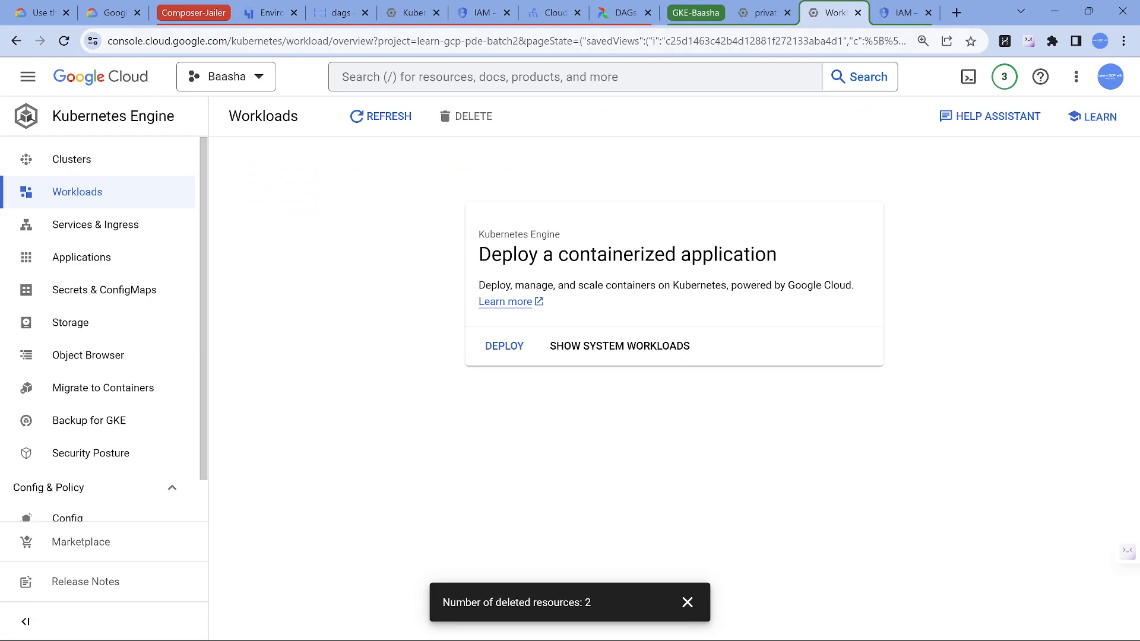
{"action": "left_click", "coordinate": [625, 12]}
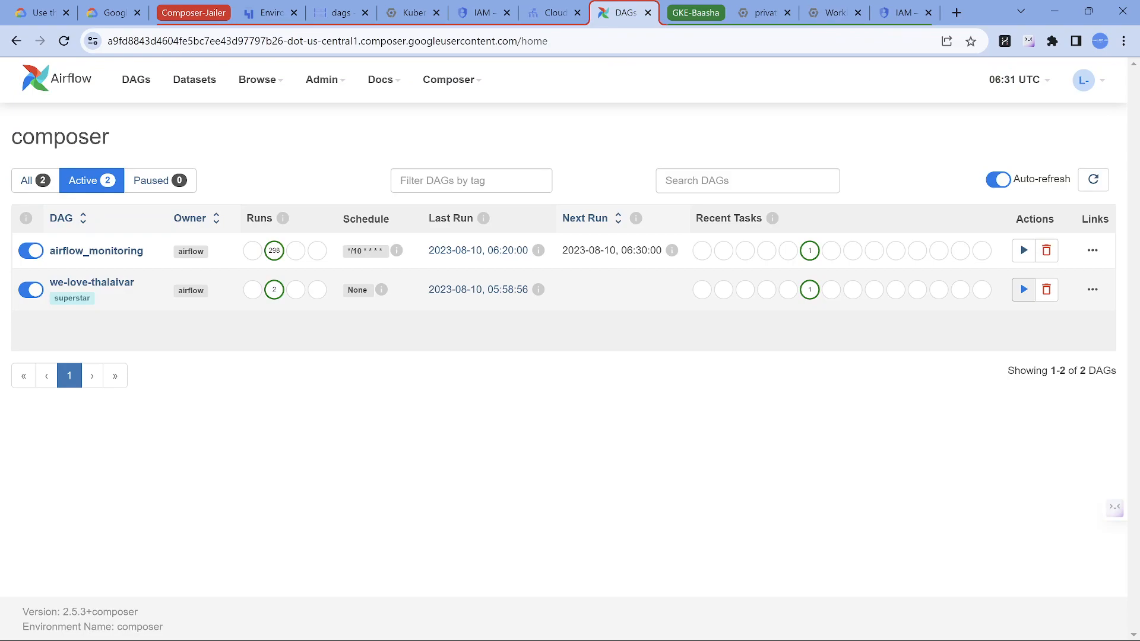
Step: Trigger we-love-thalaivar again, re-enable Auto-refresh, and view the empty GKE workloads
{"action": "left_click", "coordinate": [1024, 289]}
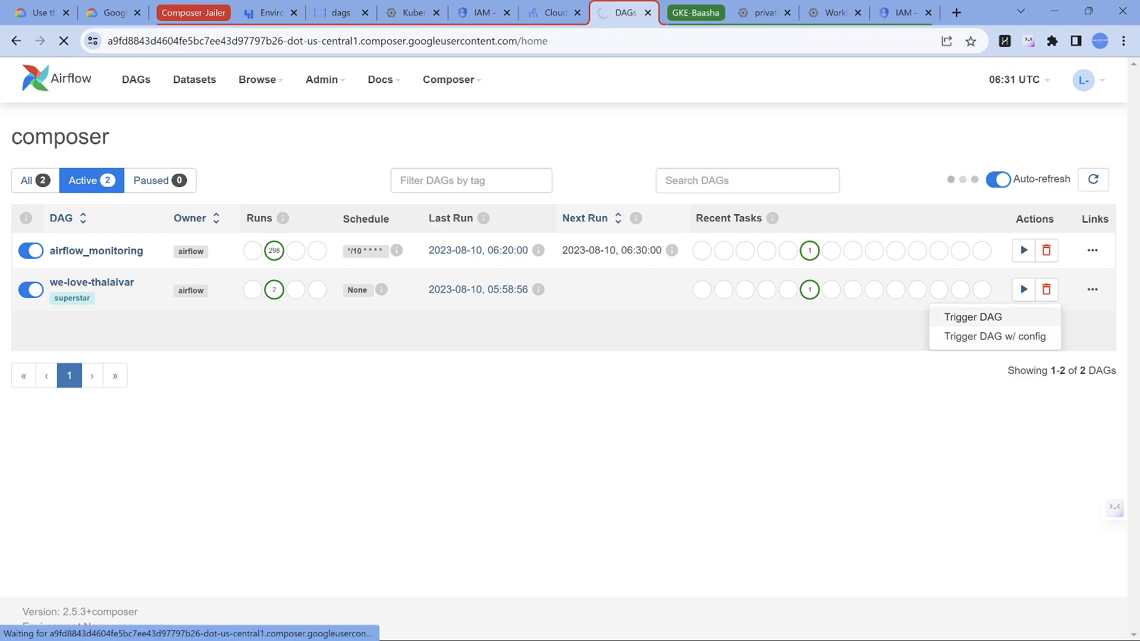
{"action": "left_click", "coordinate": [998, 179]}
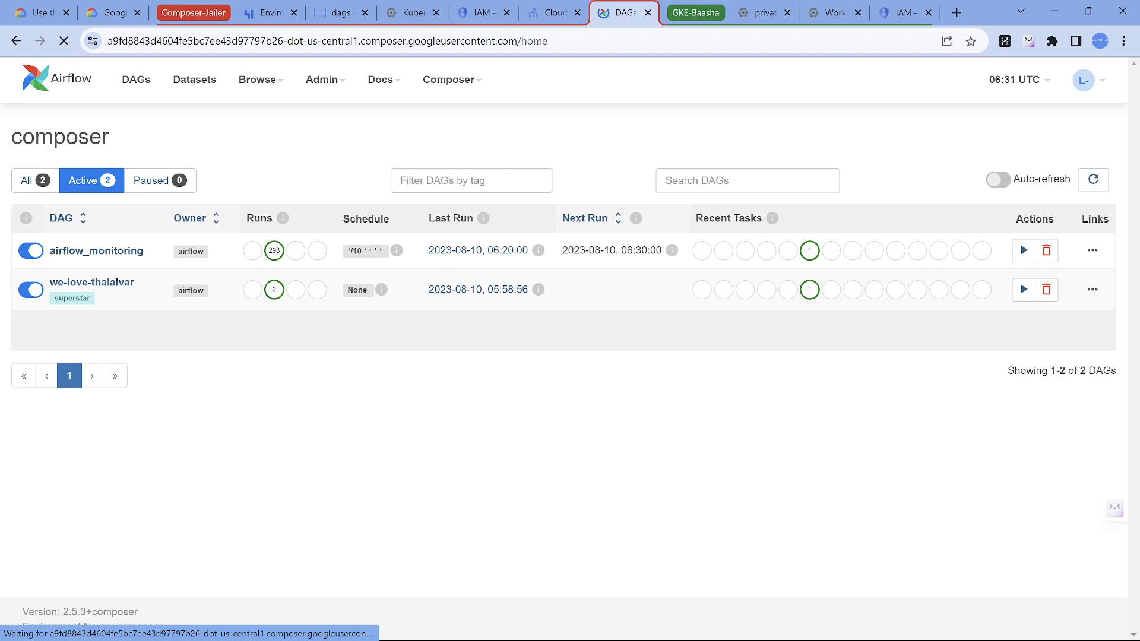
{"action": "left_click", "coordinate": [1023, 289]}
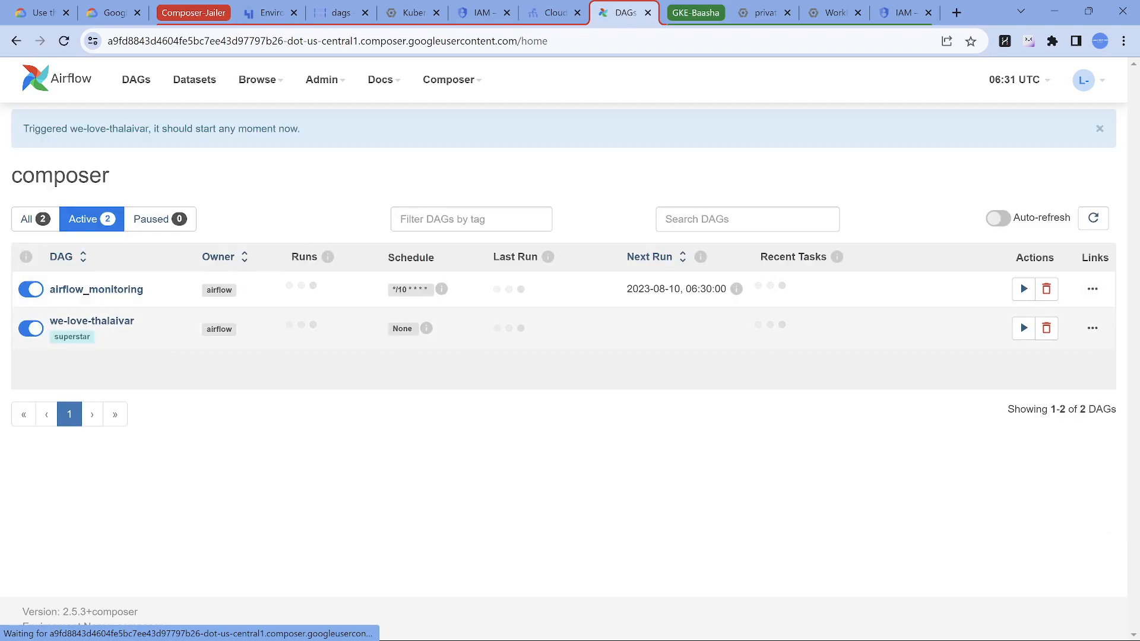
{"action": "left_click", "coordinate": [998, 218]}
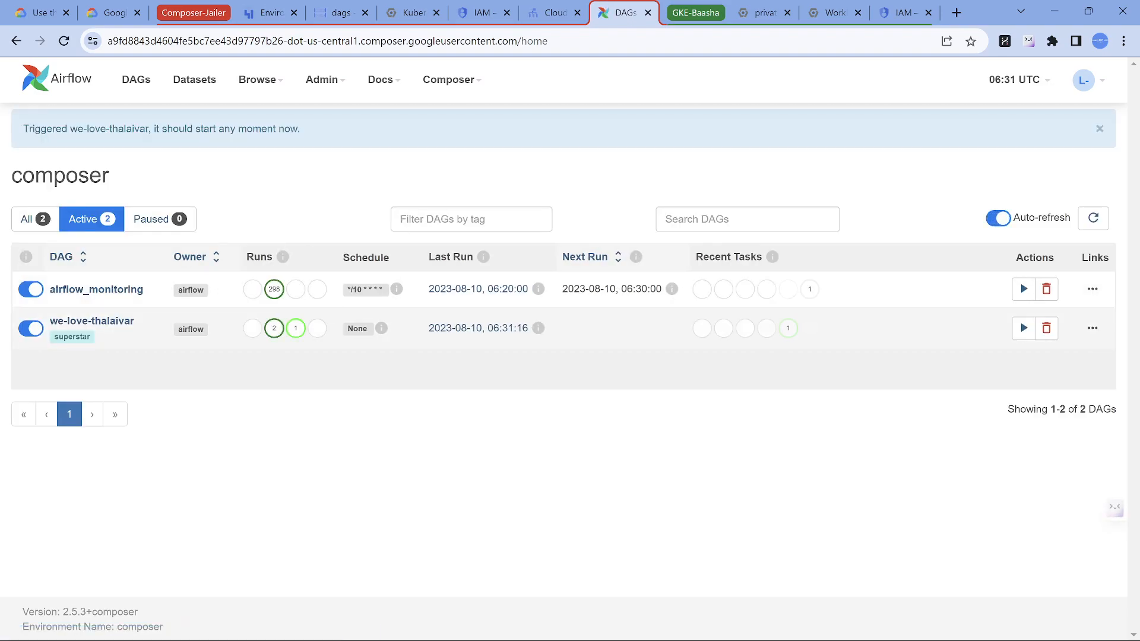
{"action": "left_click", "coordinate": [829, 12]}
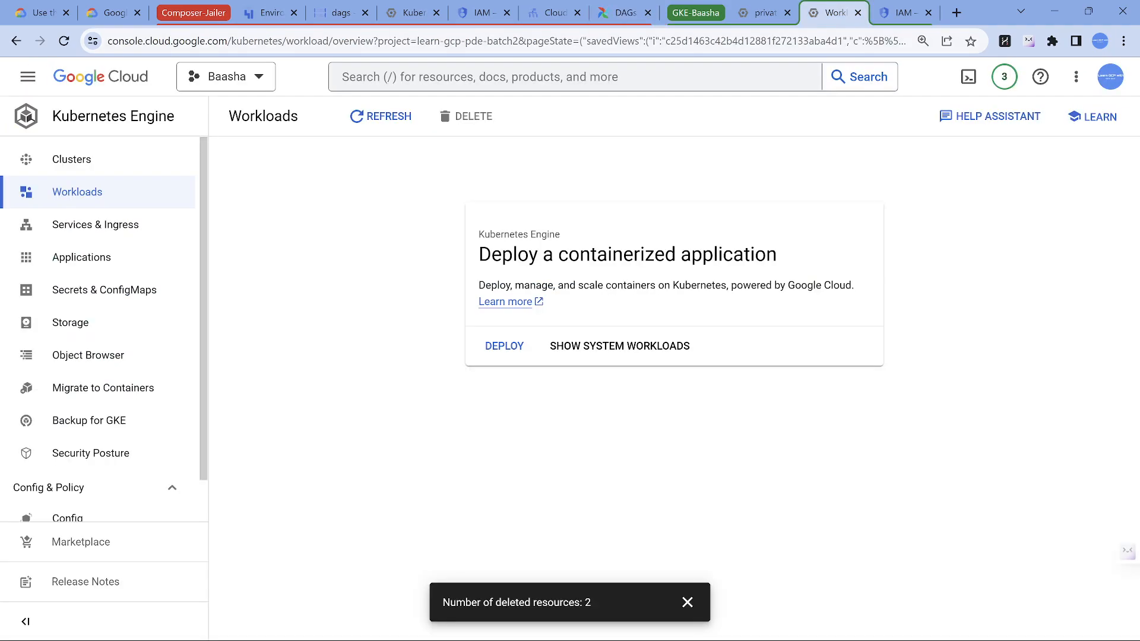
Step: Refresh the Baasha cluster workloads to see hukam-rnmirki4 Succeeded, then return to Airflow
{"action": "left_click", "coordinate": [380, 116]}
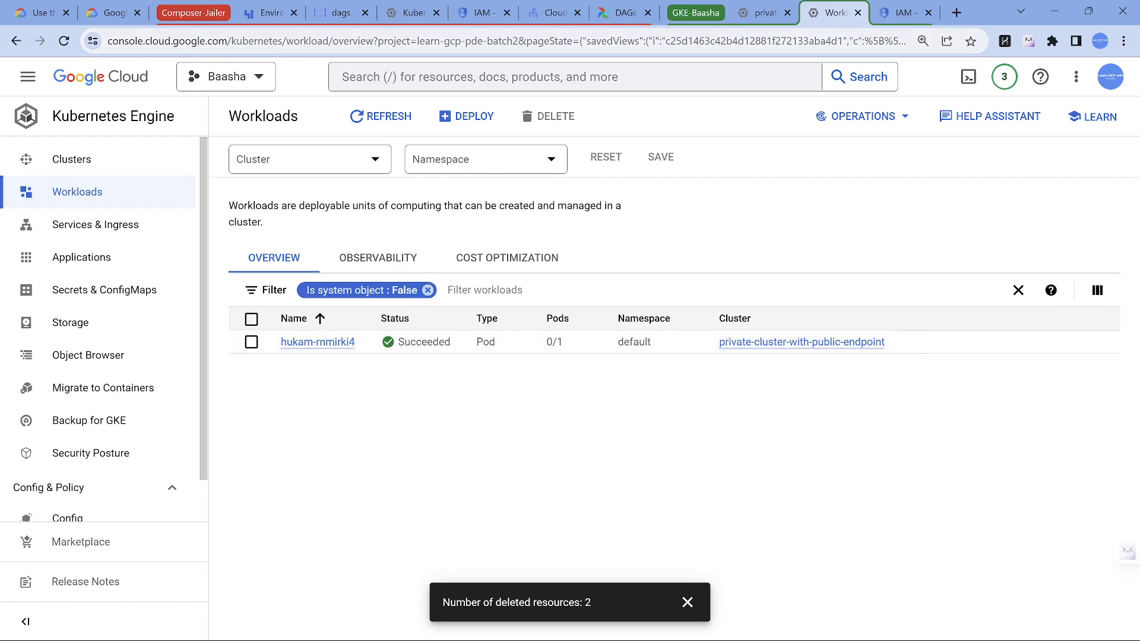
{"action": "left_click", "coordinate": [617, 13]}
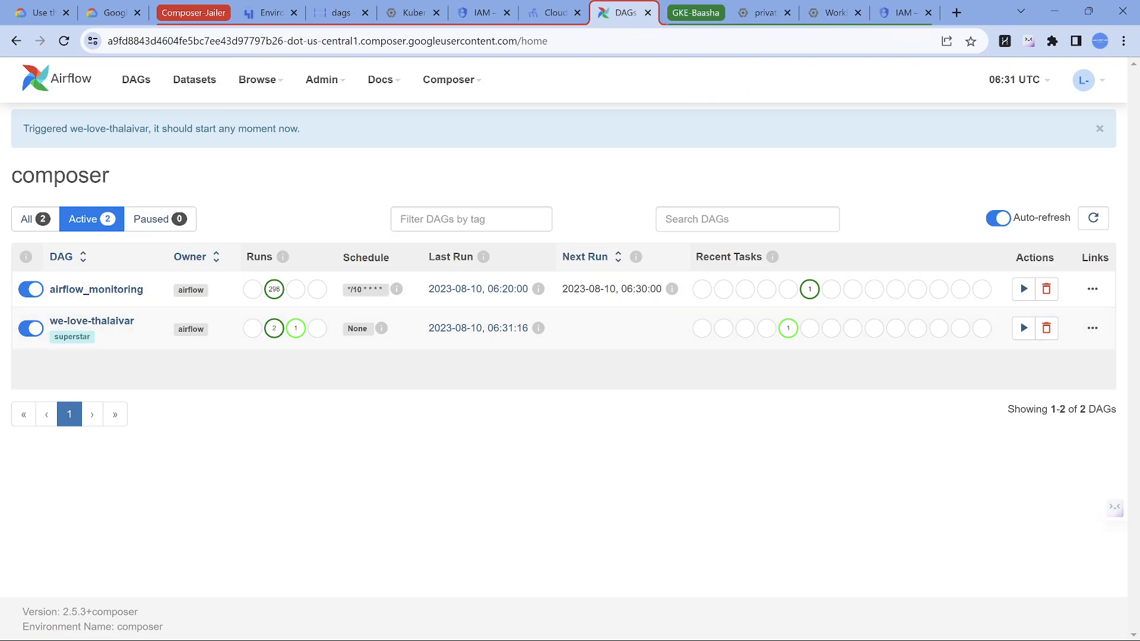
Step: Trigger another we-love-thalaivar run and check the workloads for the second hukam pod, hukam-8g5mjqu0
{"action": "left_click", "coordinate": [1093, 218]}
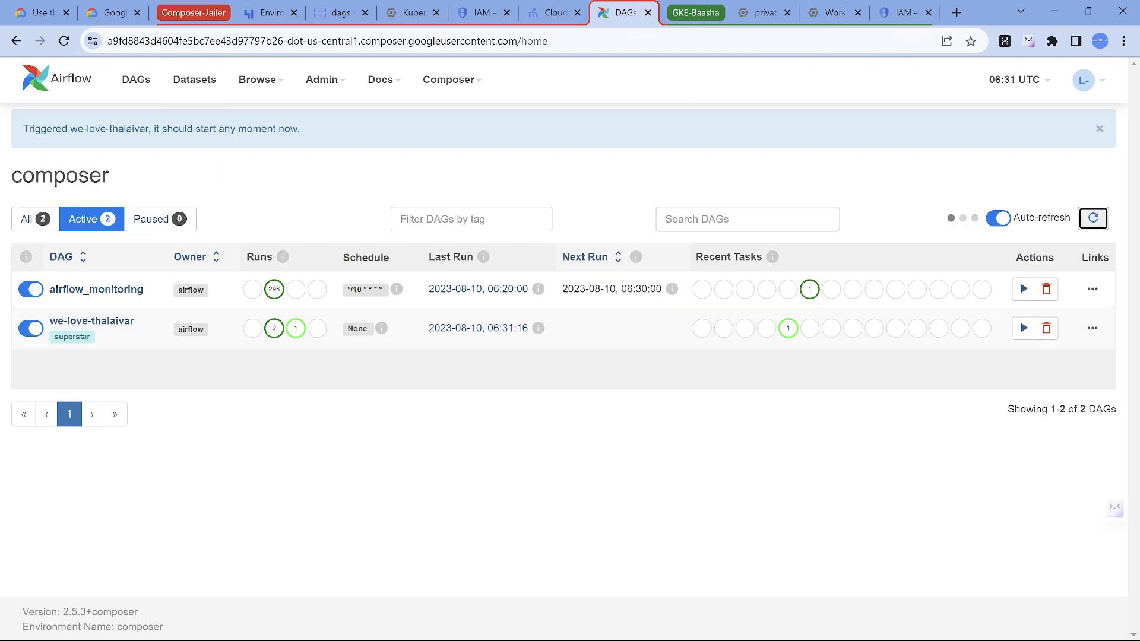
{"action": "left_click", "coordinate": [998, 218]}
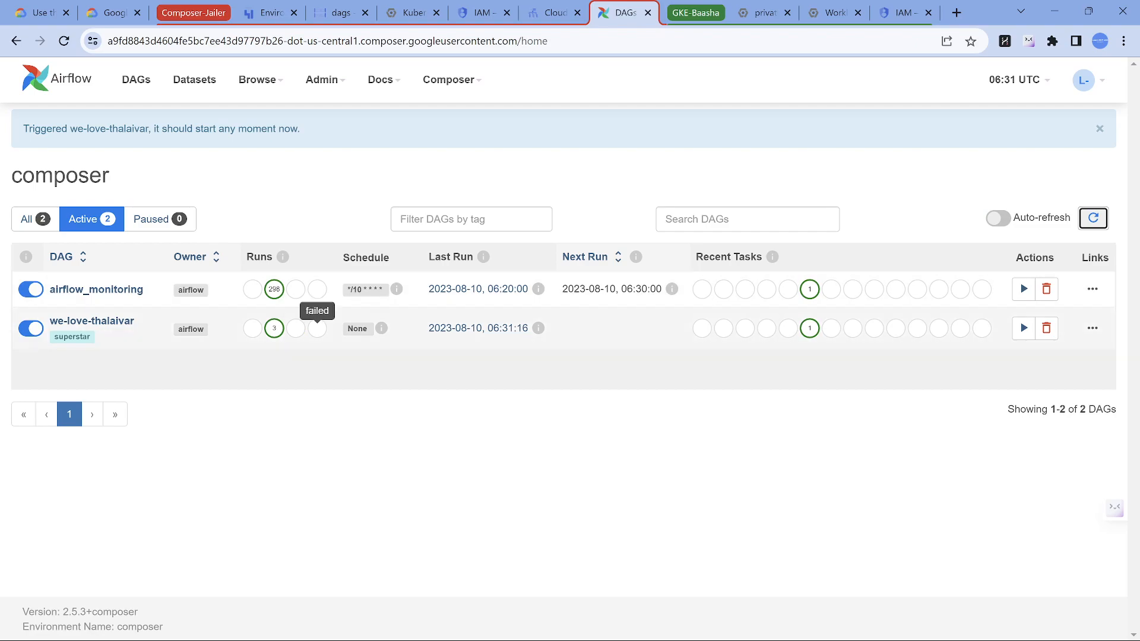
{"action": "left_click", "coordinate": [1023, 328]}
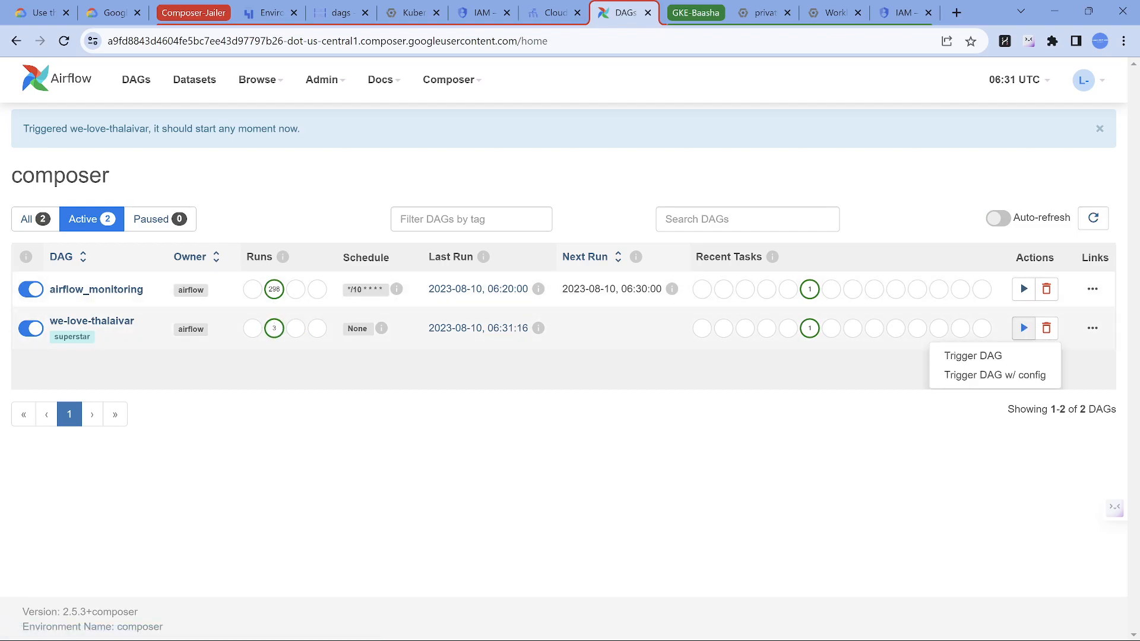
{"action": "left_click", "coordinate": [974, 355]}
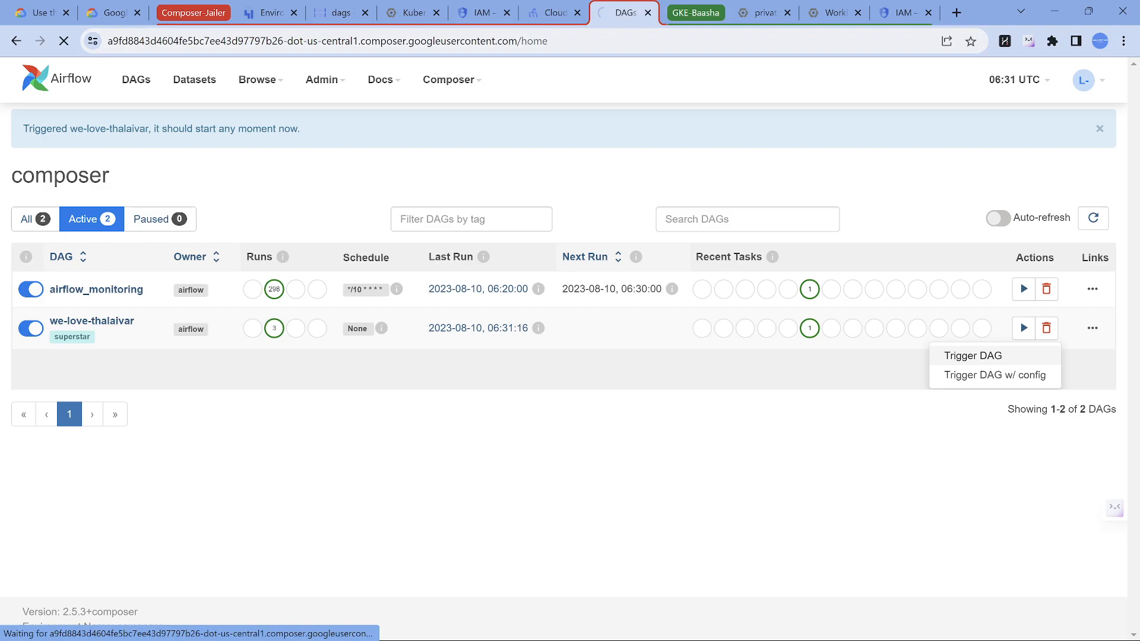
{"action": "left_click", "coordinate": [831, 12]}
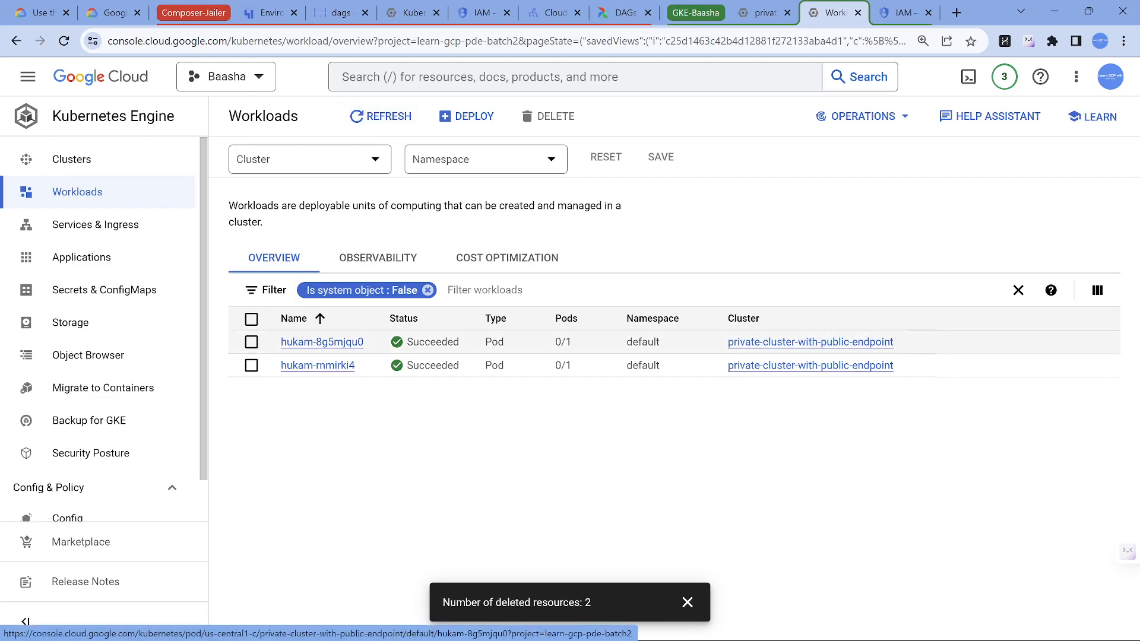
Step: Read hukam-8g5mjqu0's logs showing the Jailer result, then revisit the architecture diagram and GKE docs
{"action": "left_click", "coordinate": [321, 342]}
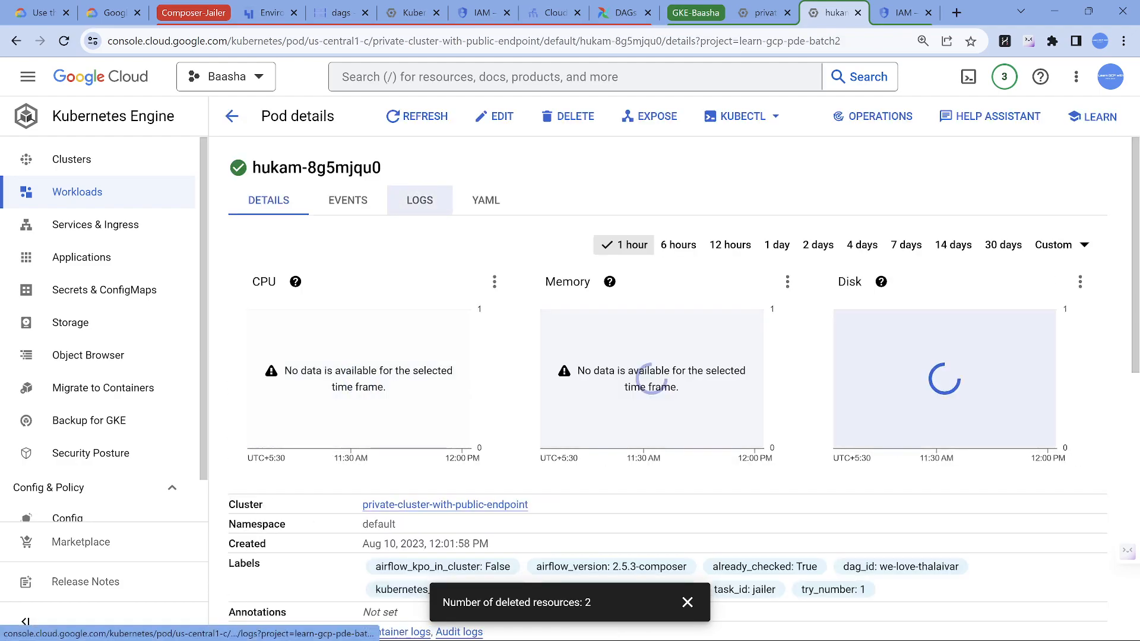
{"action": "left_click", "coordinate": [420, 200]}
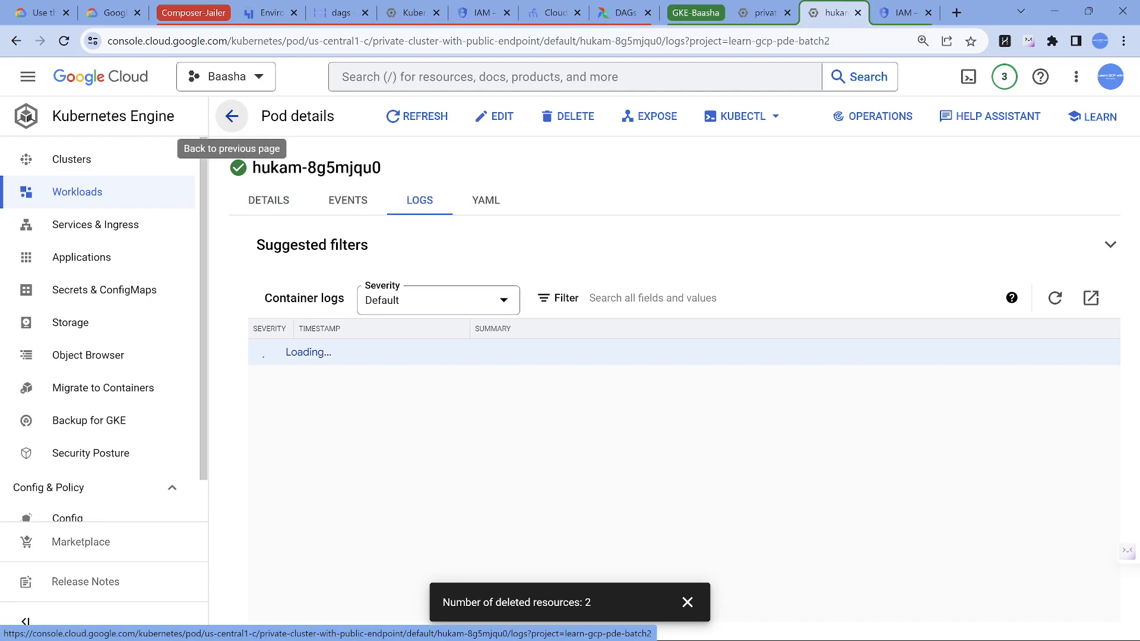
{"action": "left_click", "coordinate": [27, 76]}
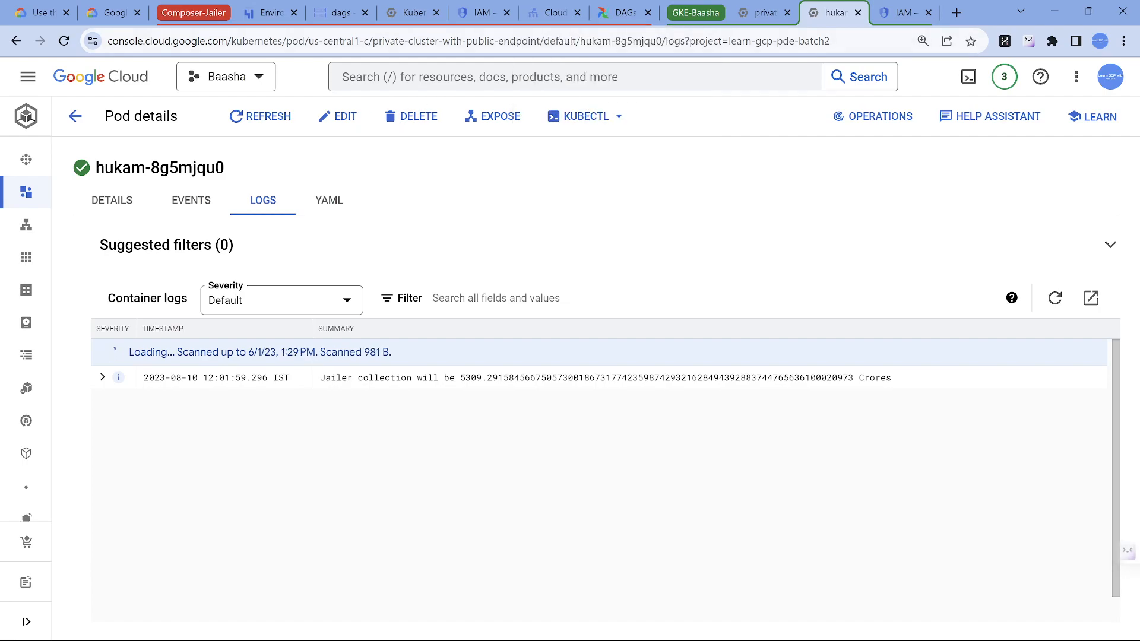
{"action": "left_click", "coordinate": [110, 12]}
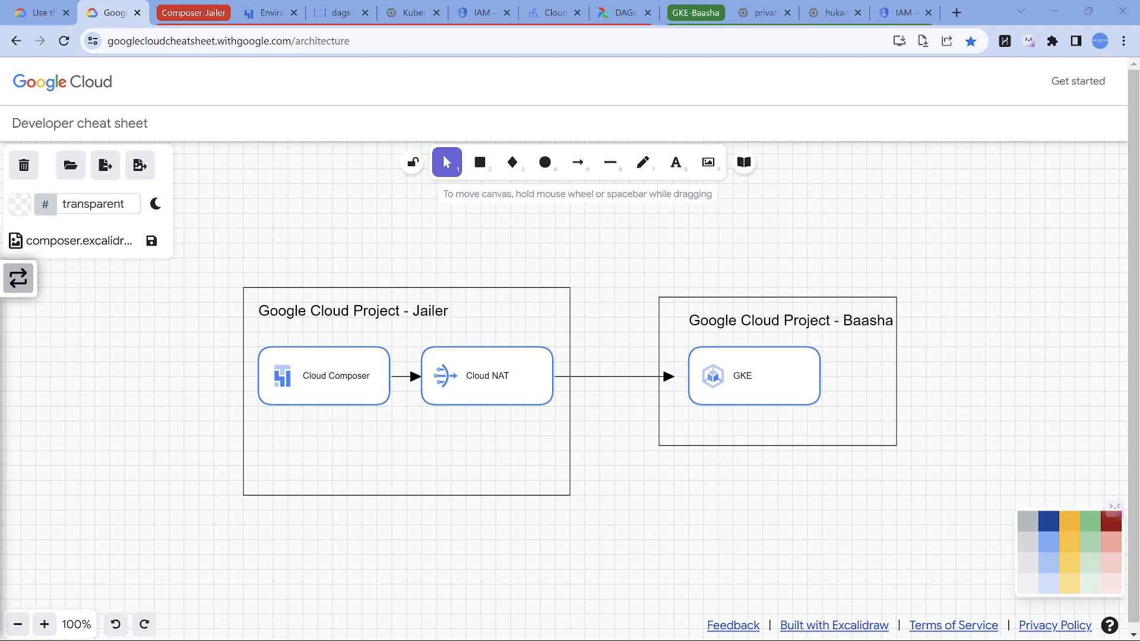
{"action": "left_click", "coordinate": [37, 12]}
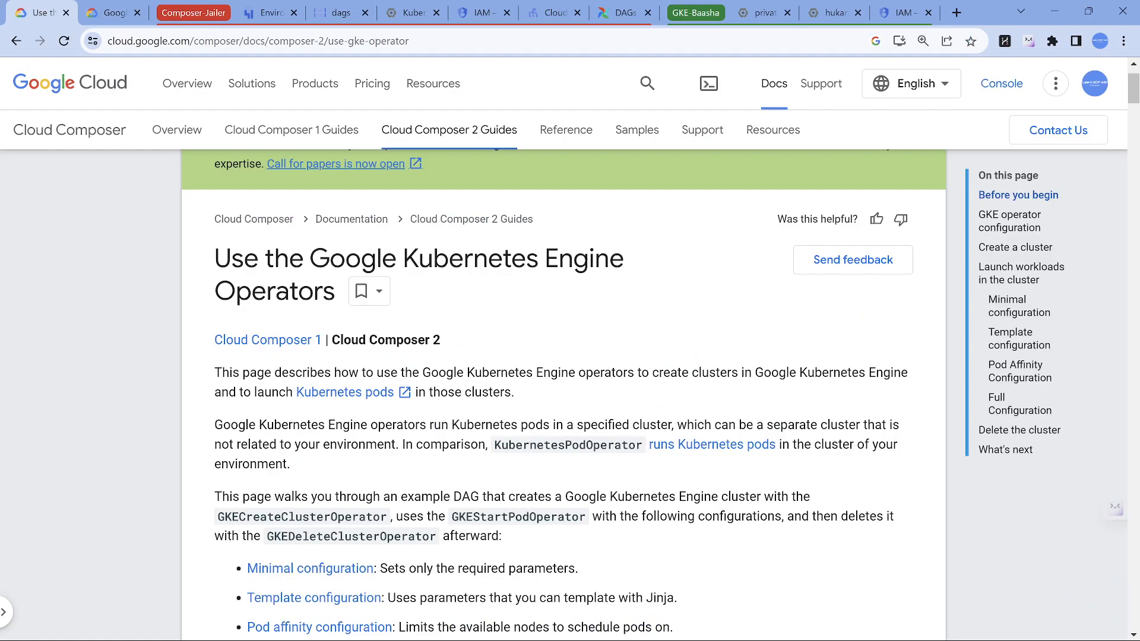